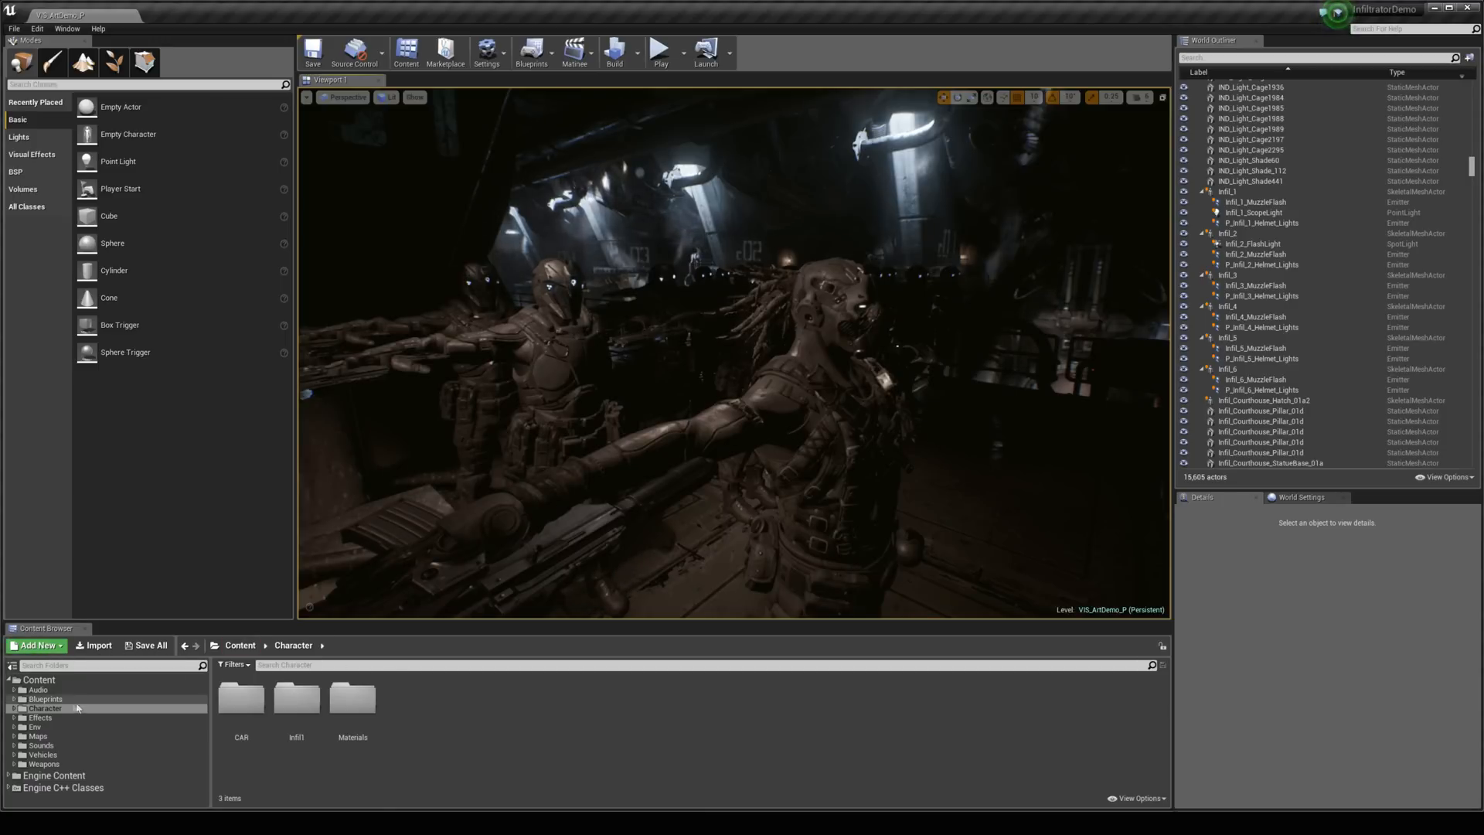
mouse_move(45, 708)
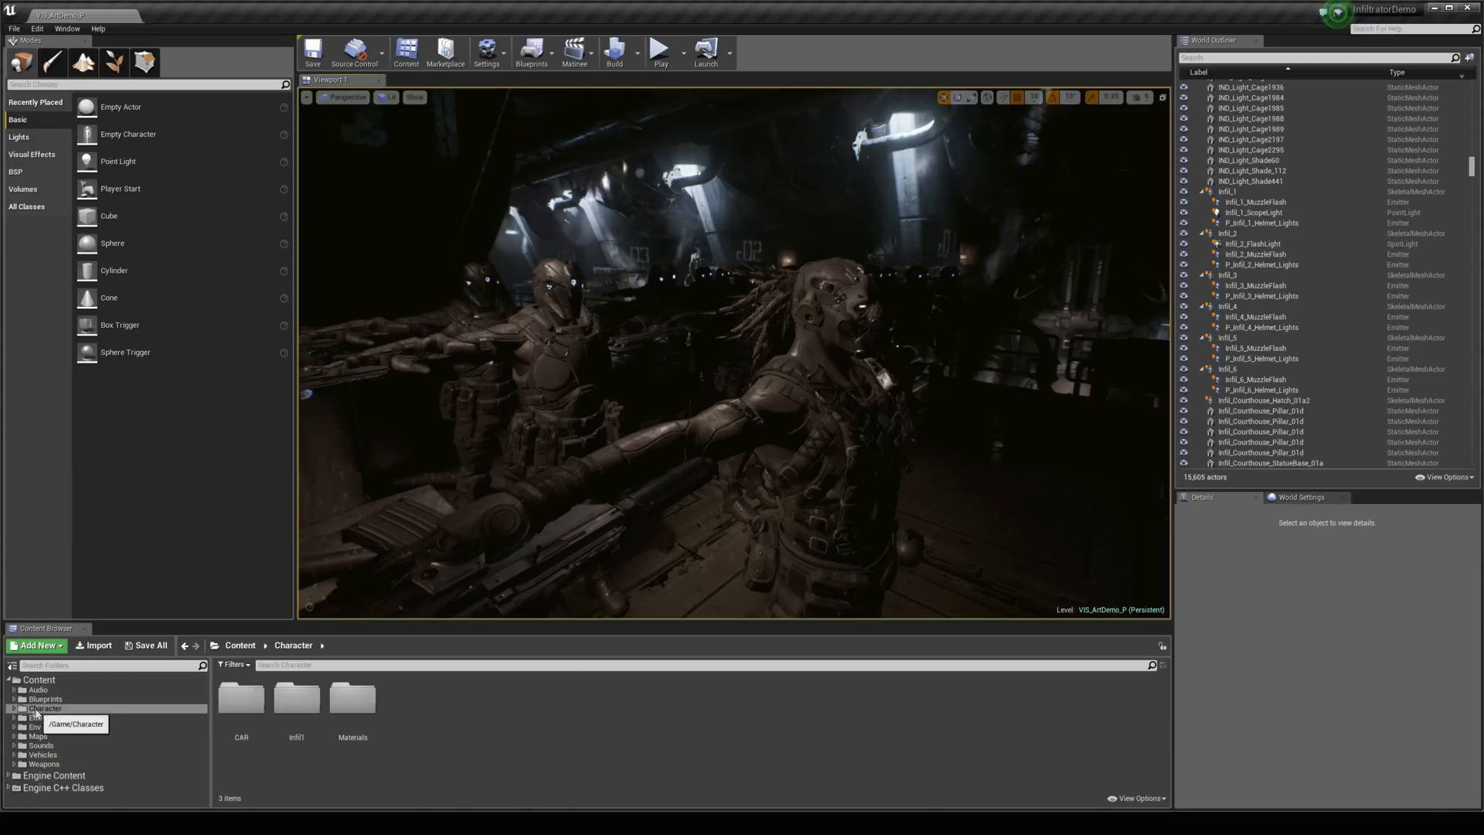
Step: Begin migrating the Character folder and review the Asset Report of materials and meshes
right_click(45, 708)
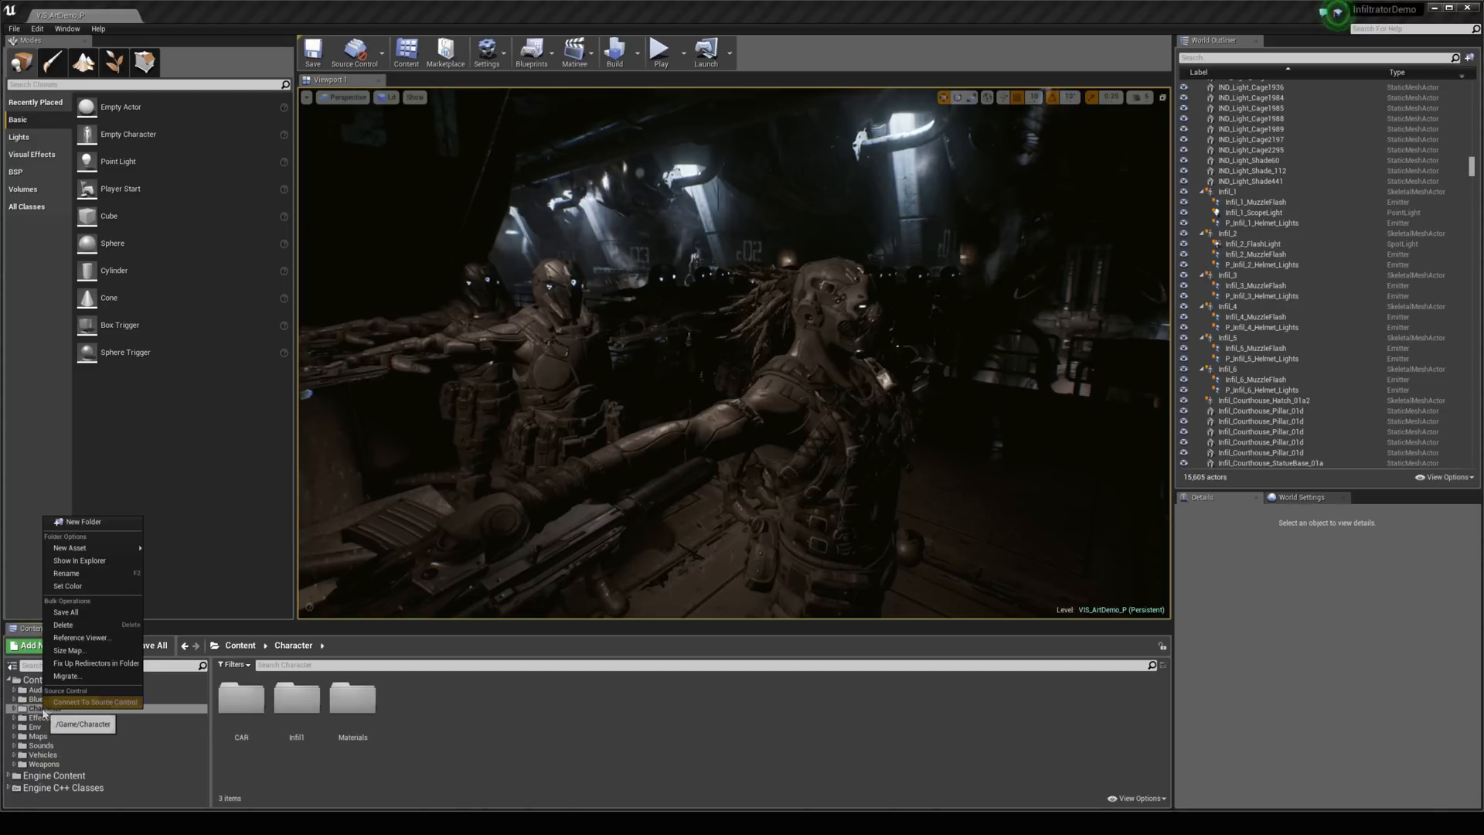
left_click(67, 676)
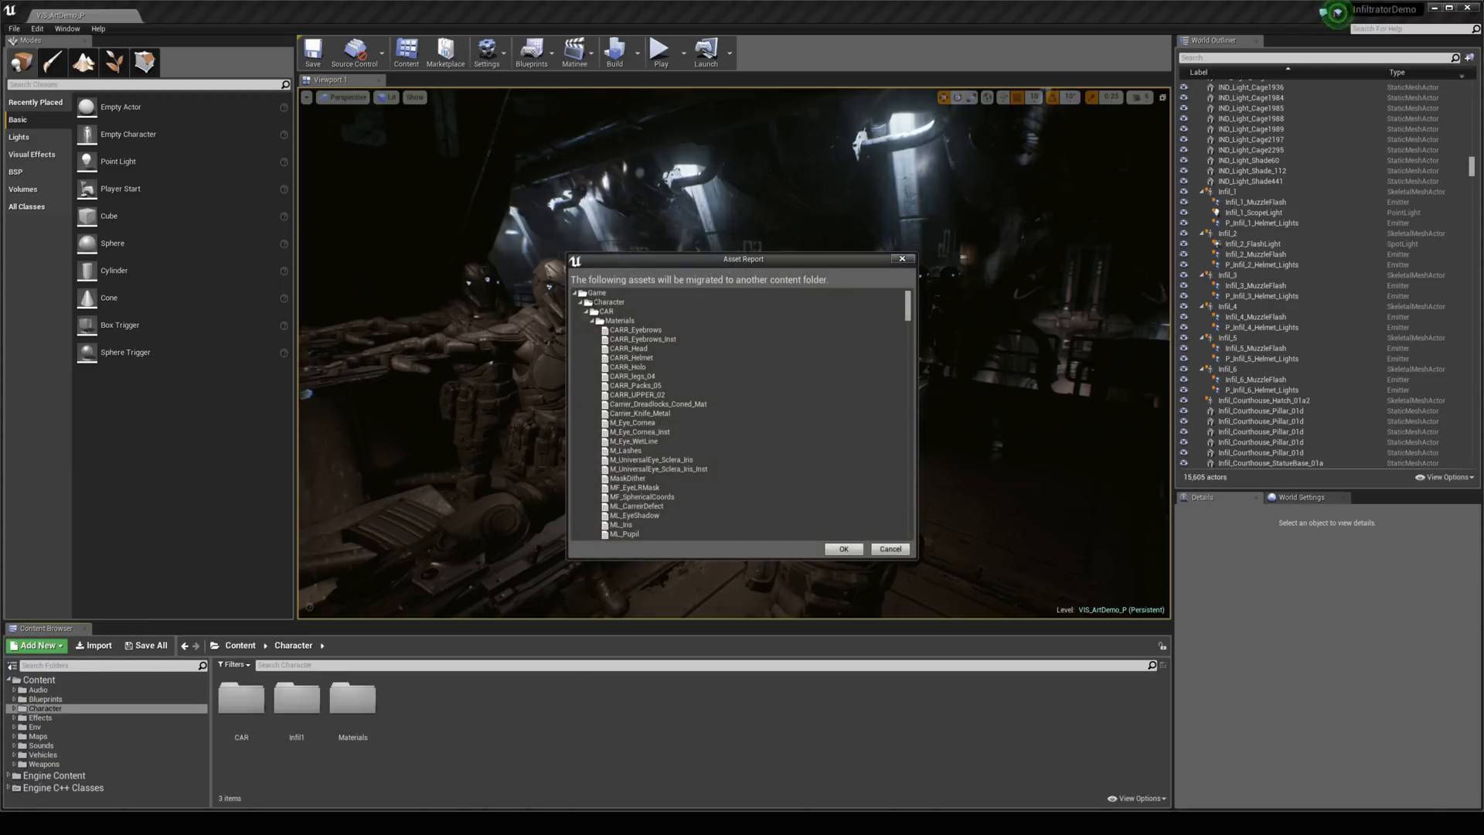
scroll("down", 3)
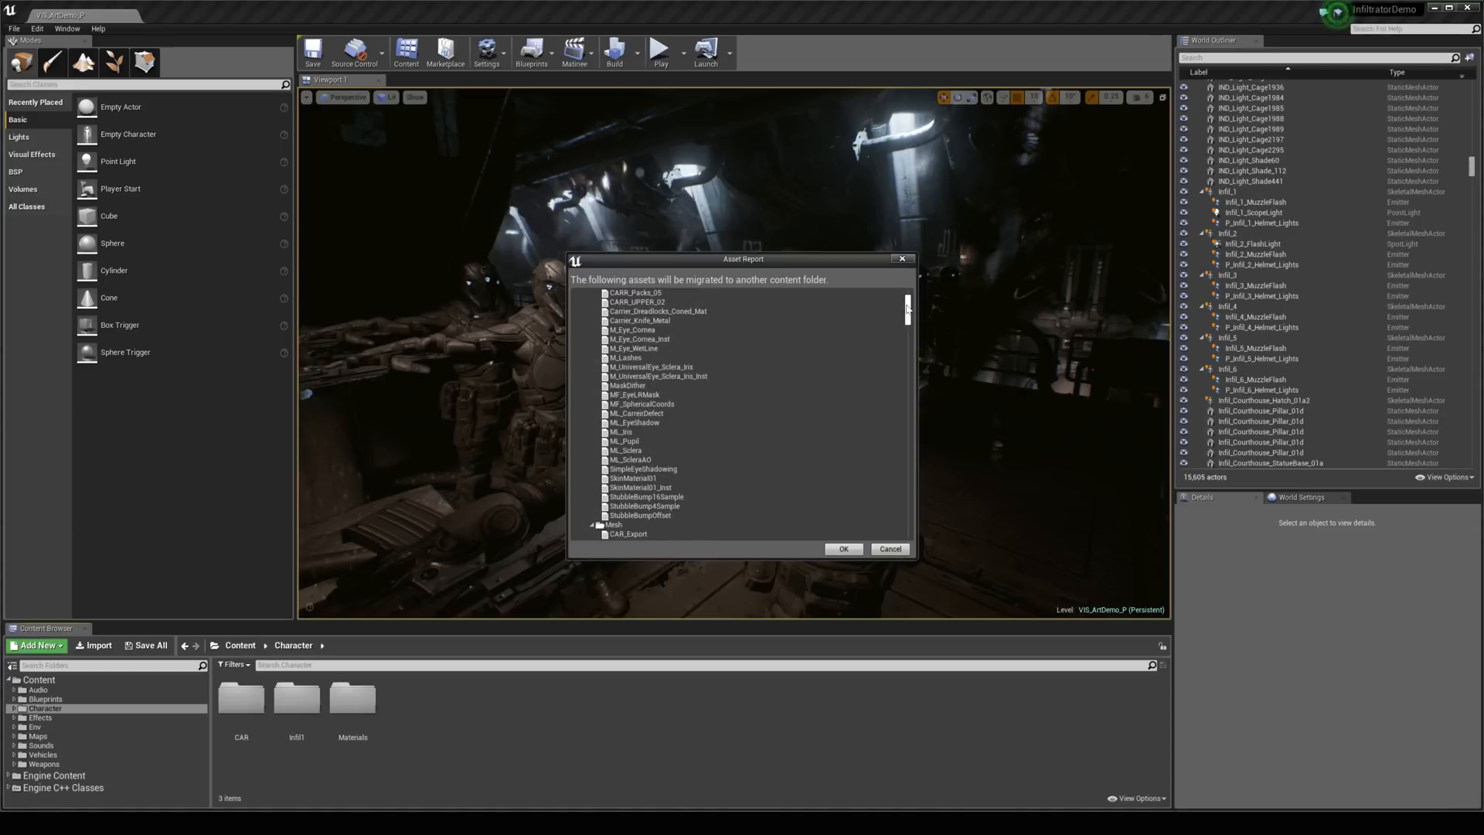
scroll("down", 3)
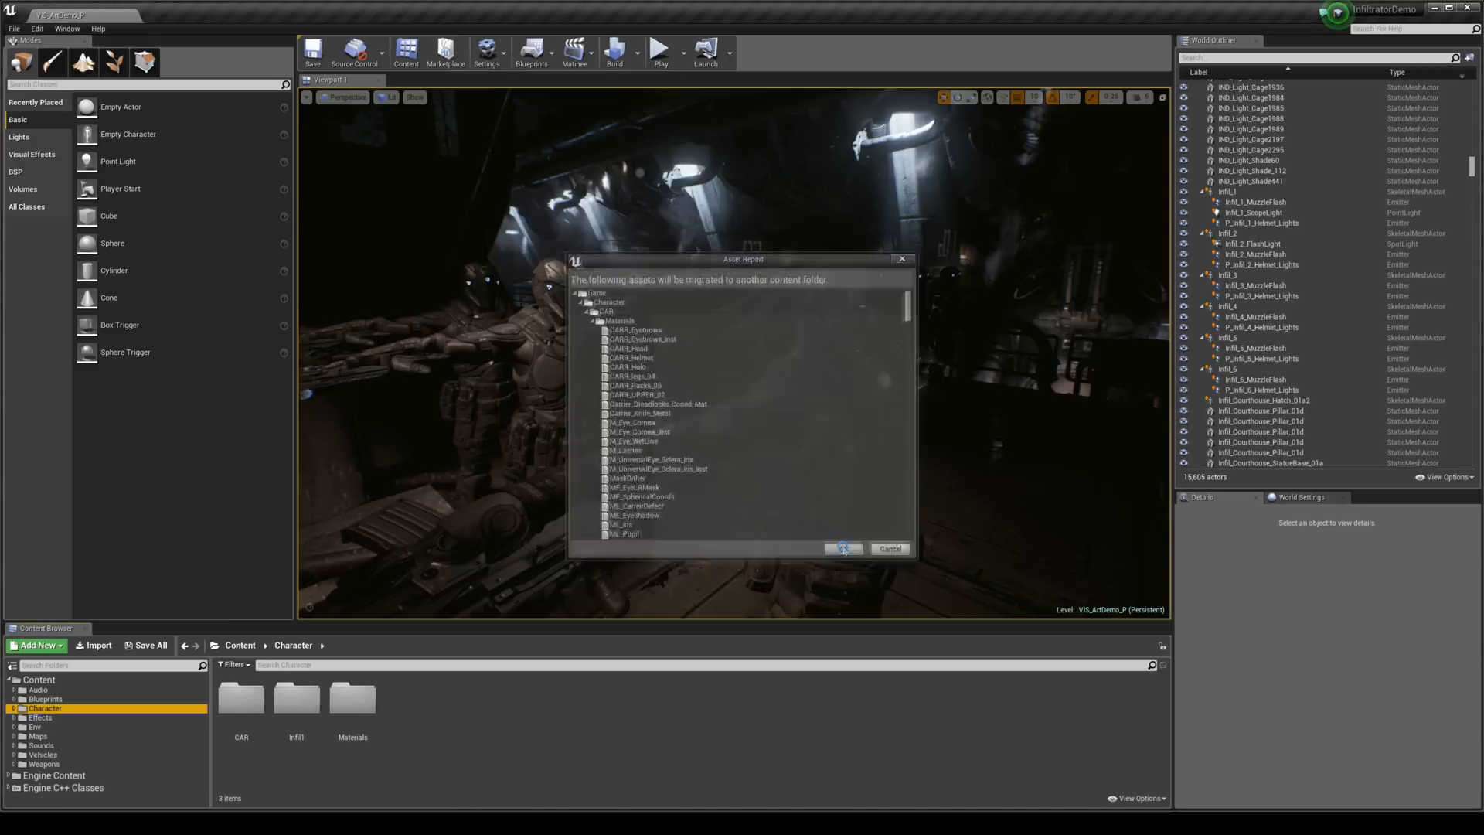
Step: Accept the asset list and migrate into Infiltrator_Tutorial's Content folder
left_click(841, 547)
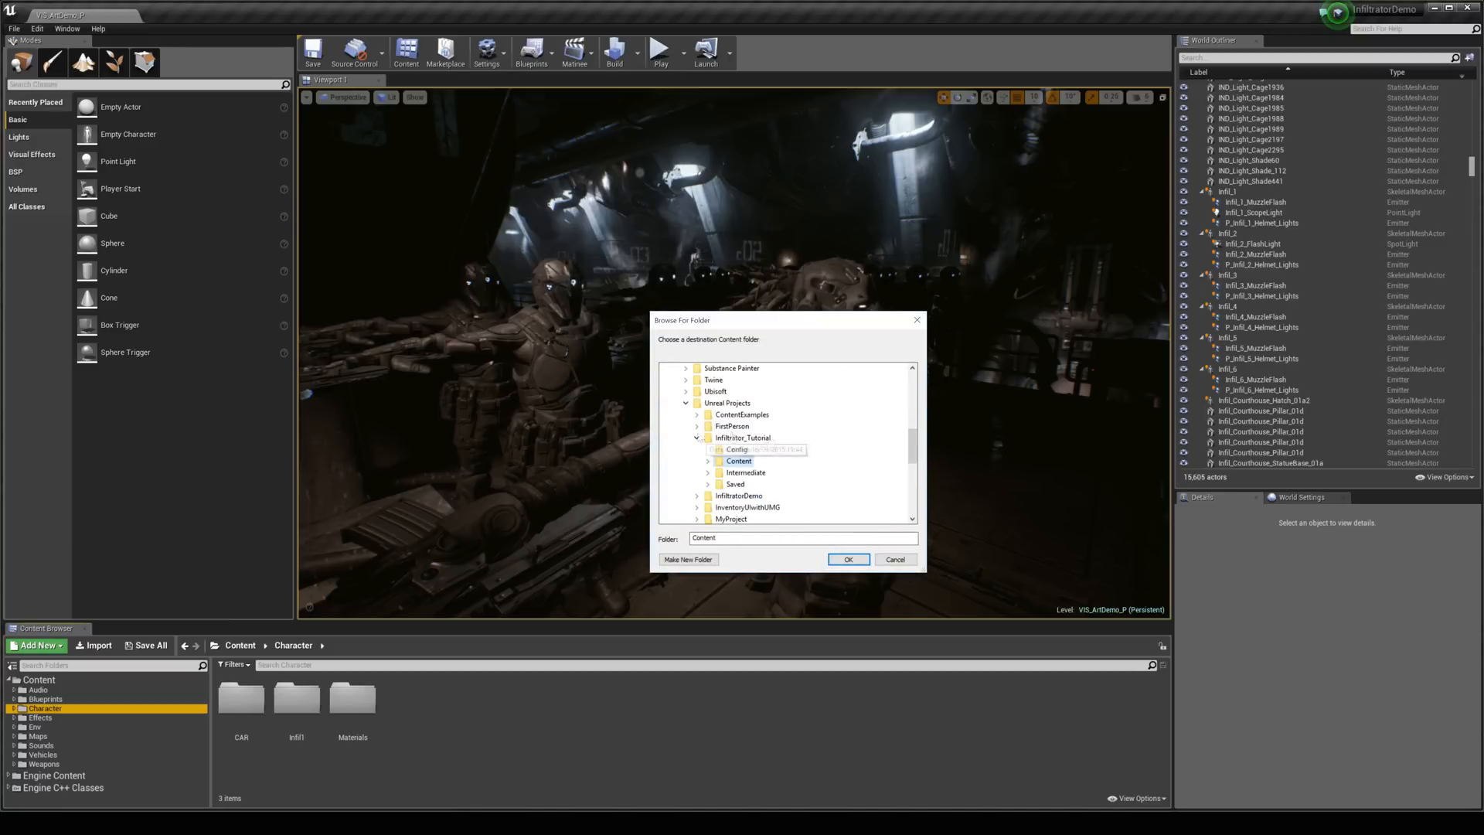
left_click(744, 438)
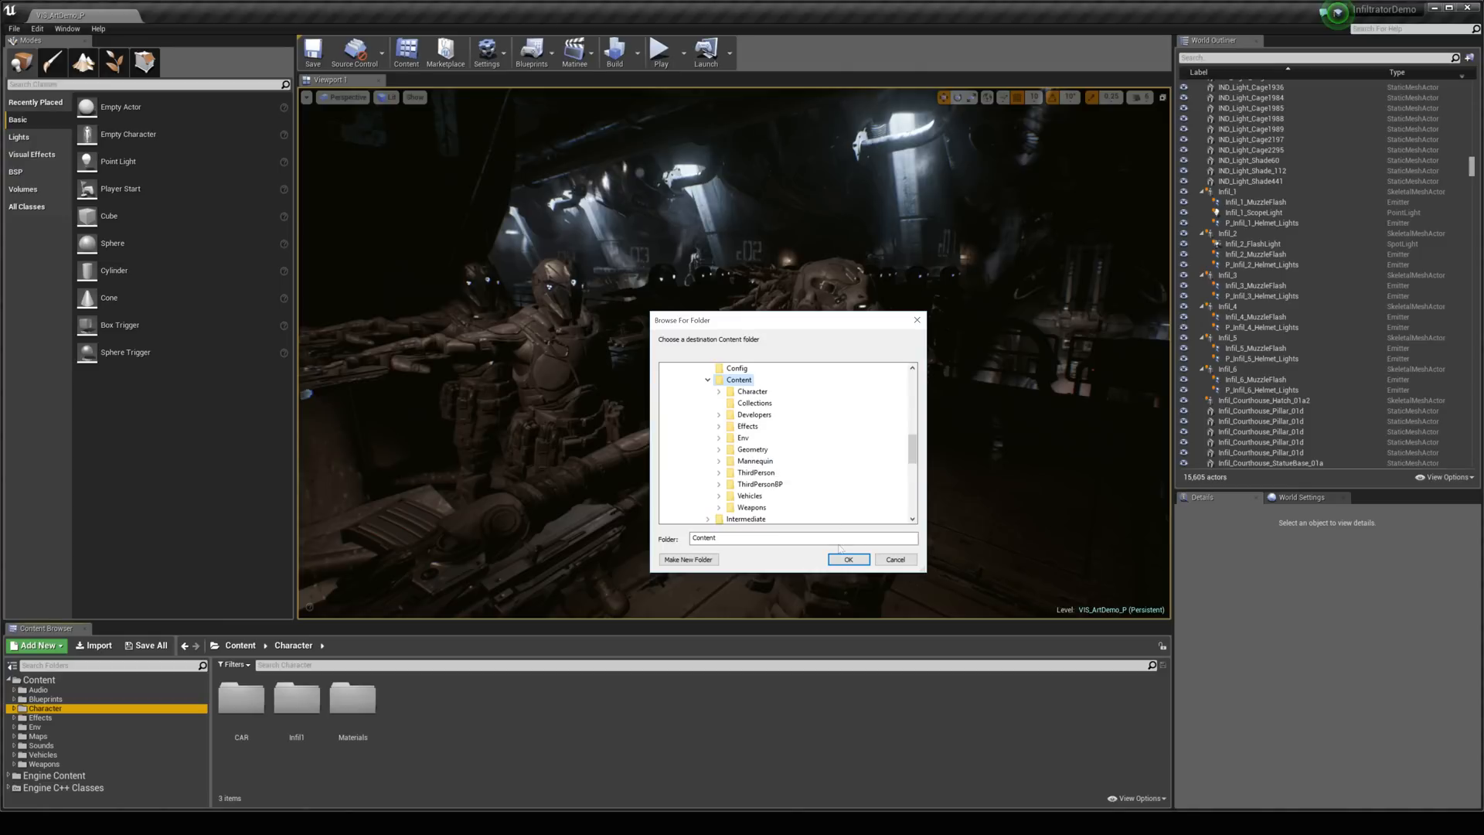
left_click(848, 559)
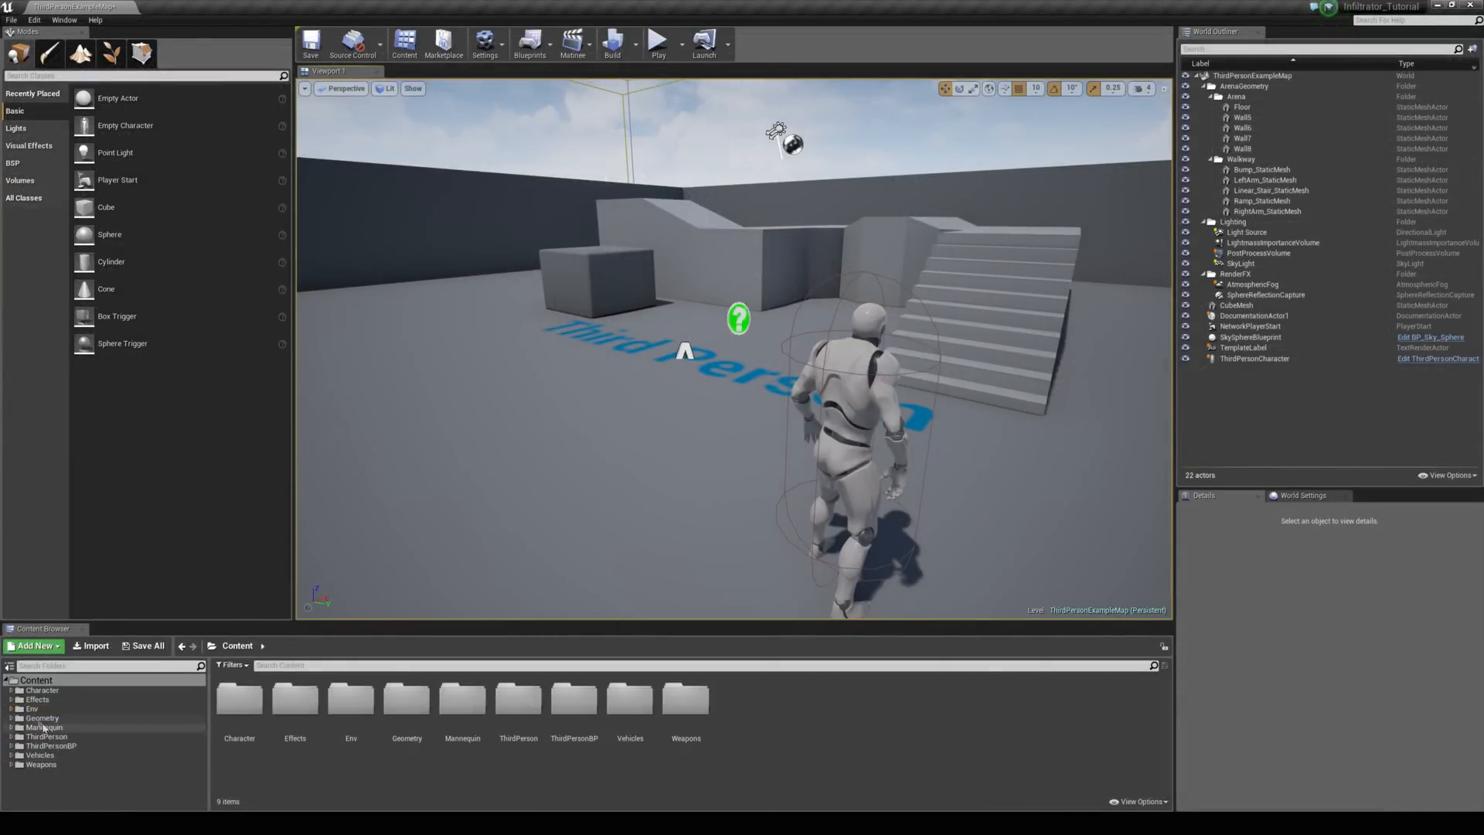
Step: Locate Infil1_Redshirt_SK in the migrated Character folder and place it in the level
left_click(40, 690)
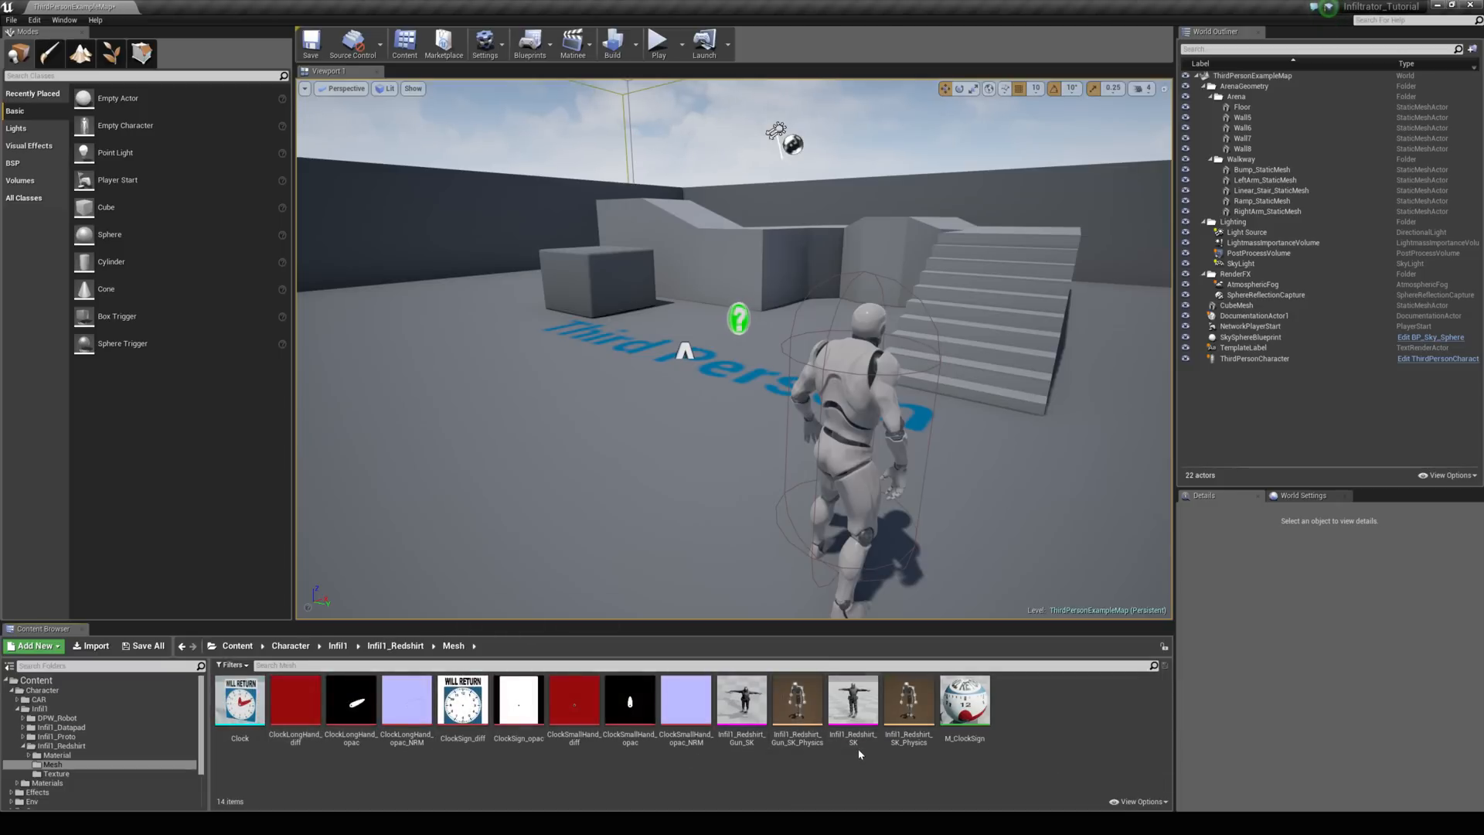
left_click(851, 700)
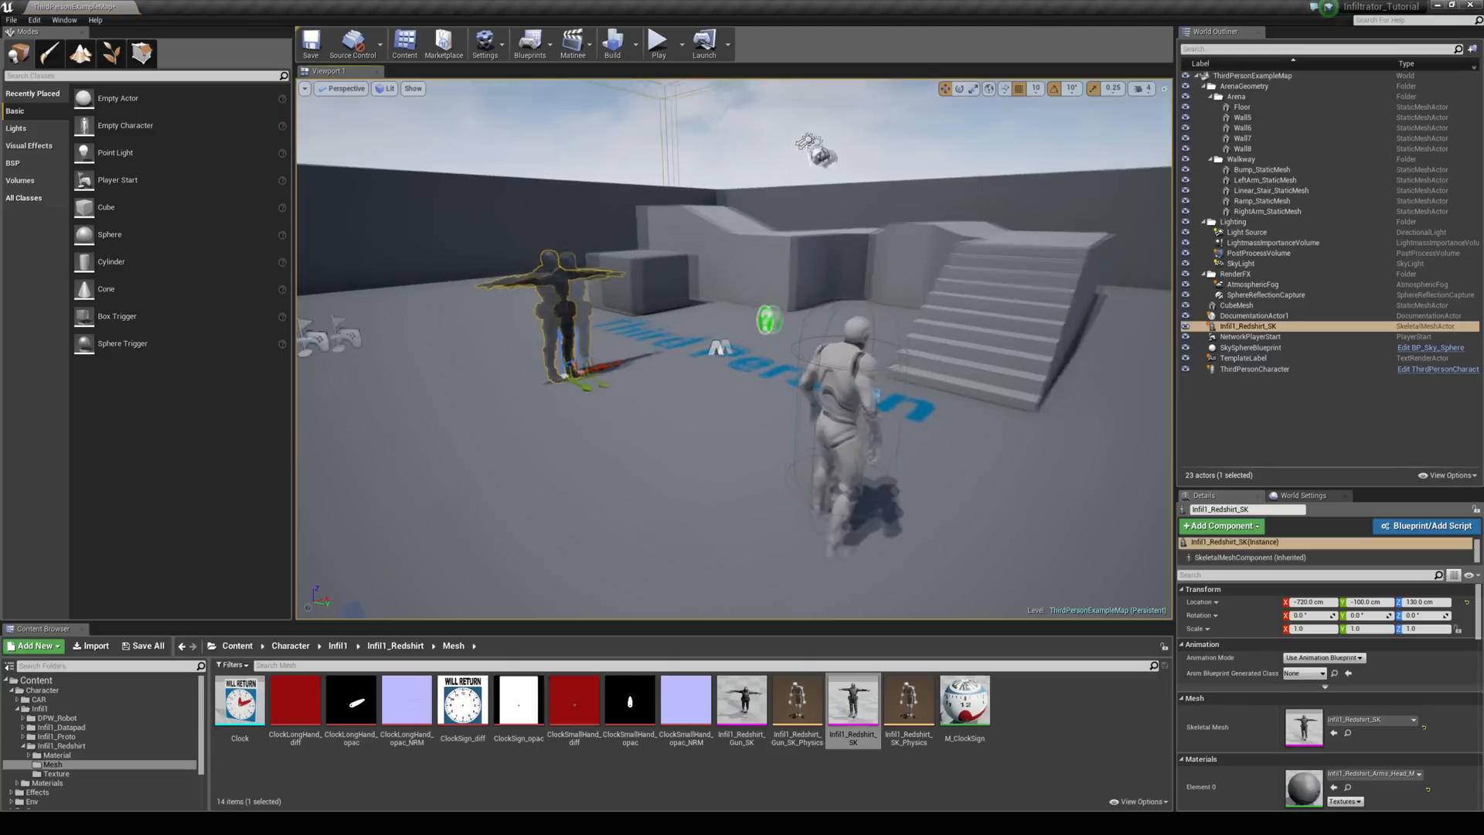
left_click(659, 43)
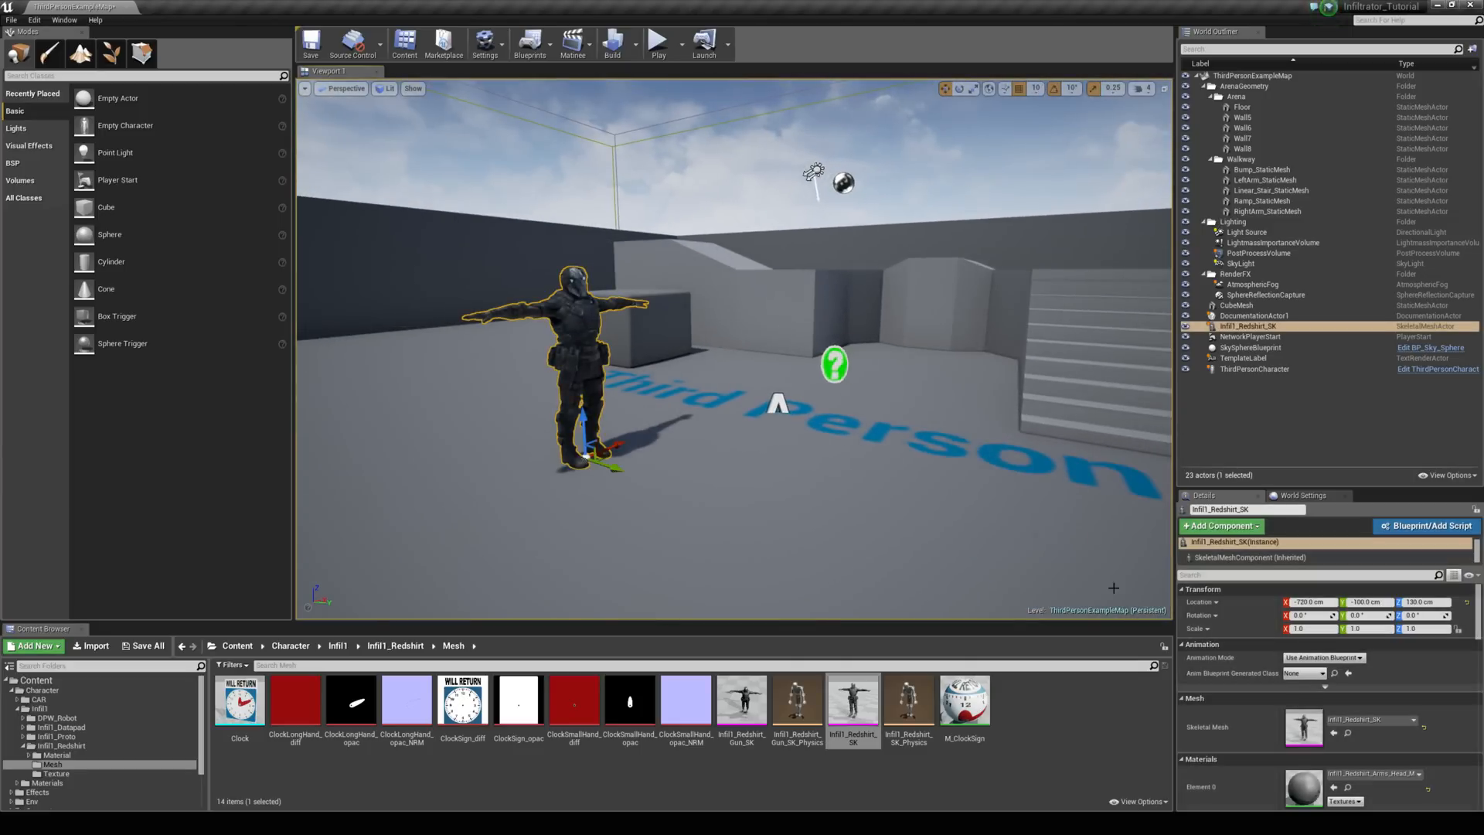
Step: Open Infil1_Redshirt_SK in Persona, compare with the UE4_Mannequin skeleton, and return to the Infiltrator skeleton
double_click(850, 700)
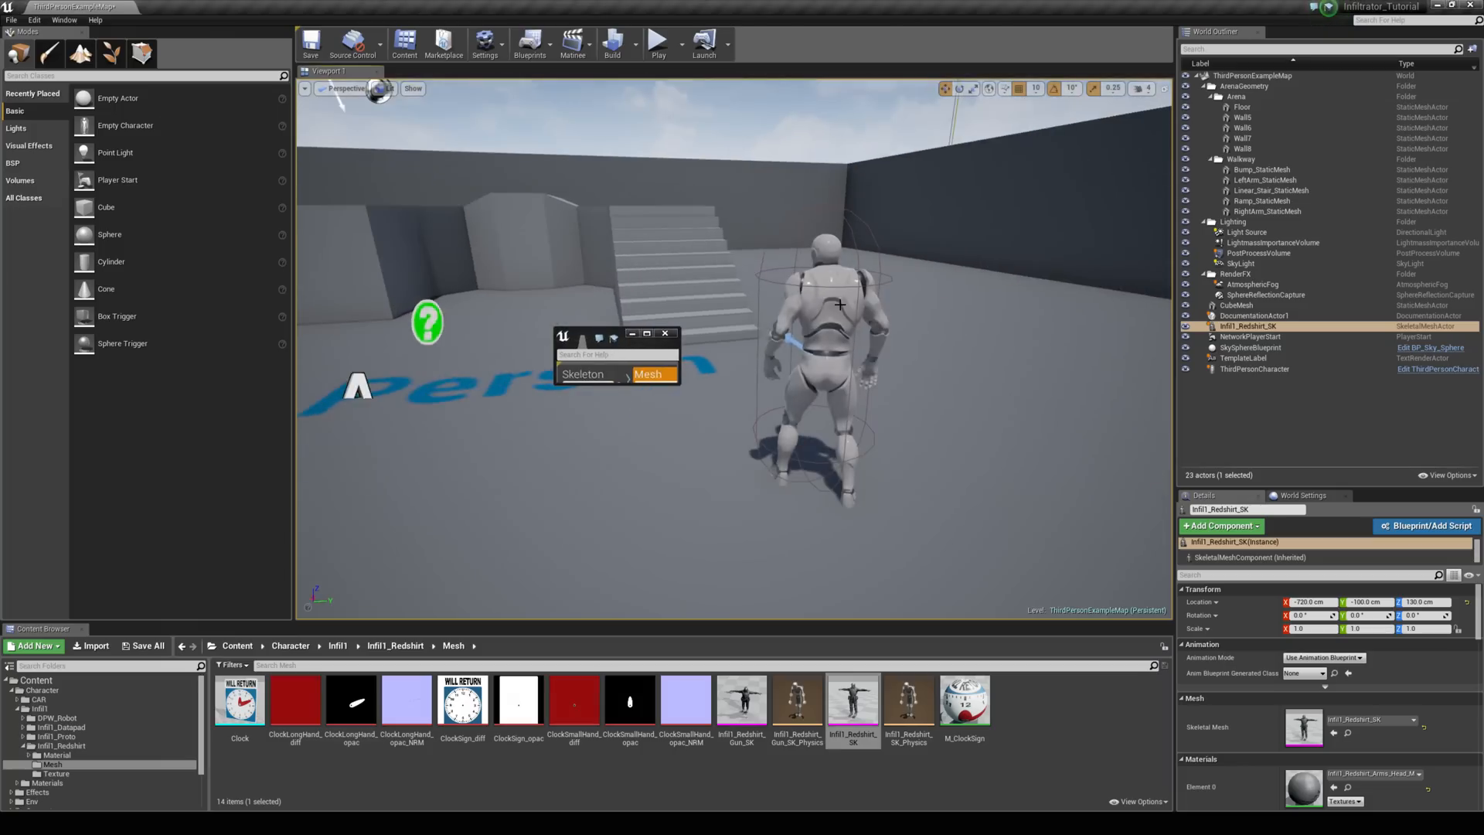
left_click(1254, 370)
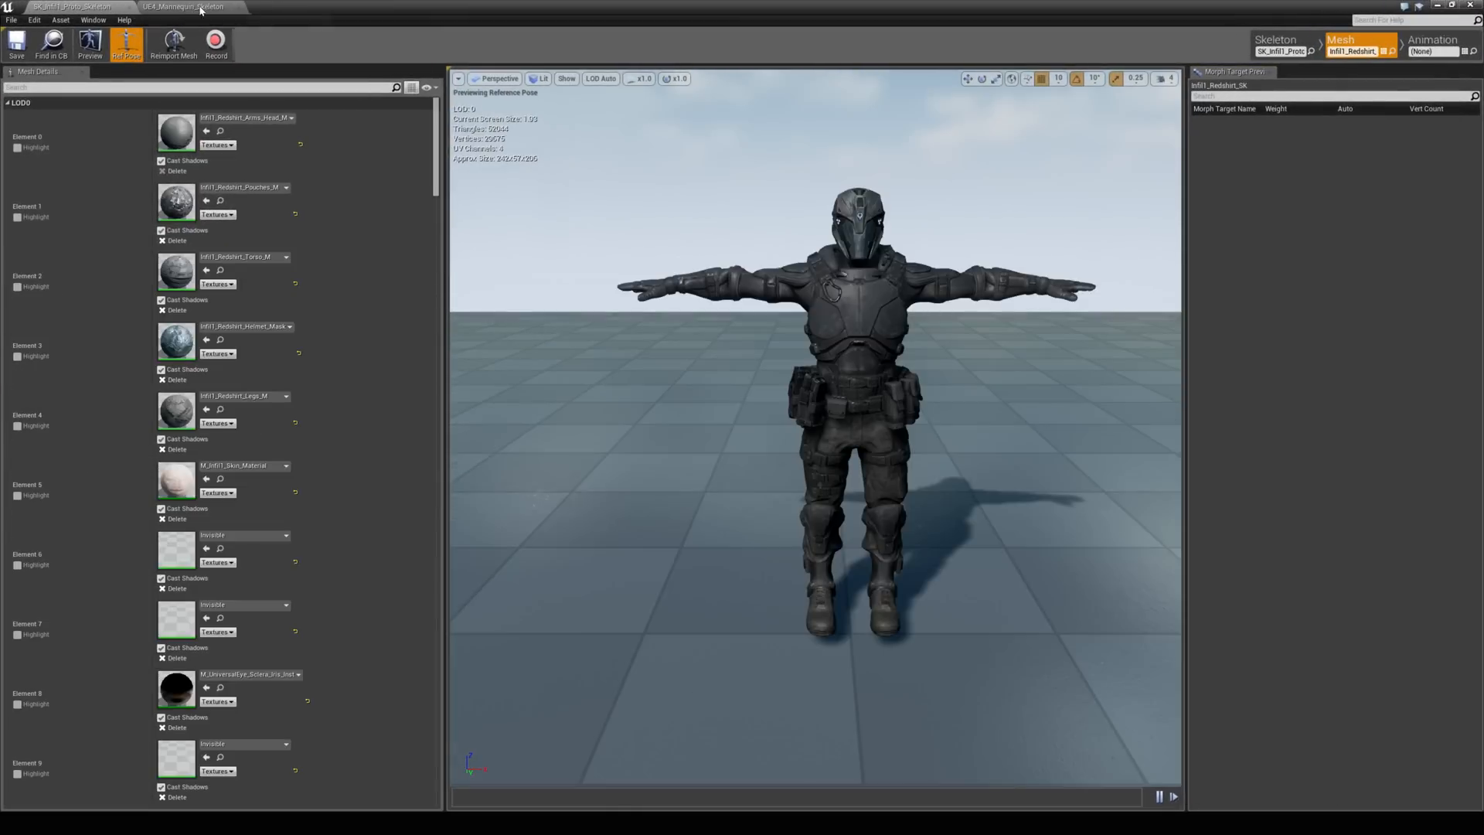
left_click(187, 6)
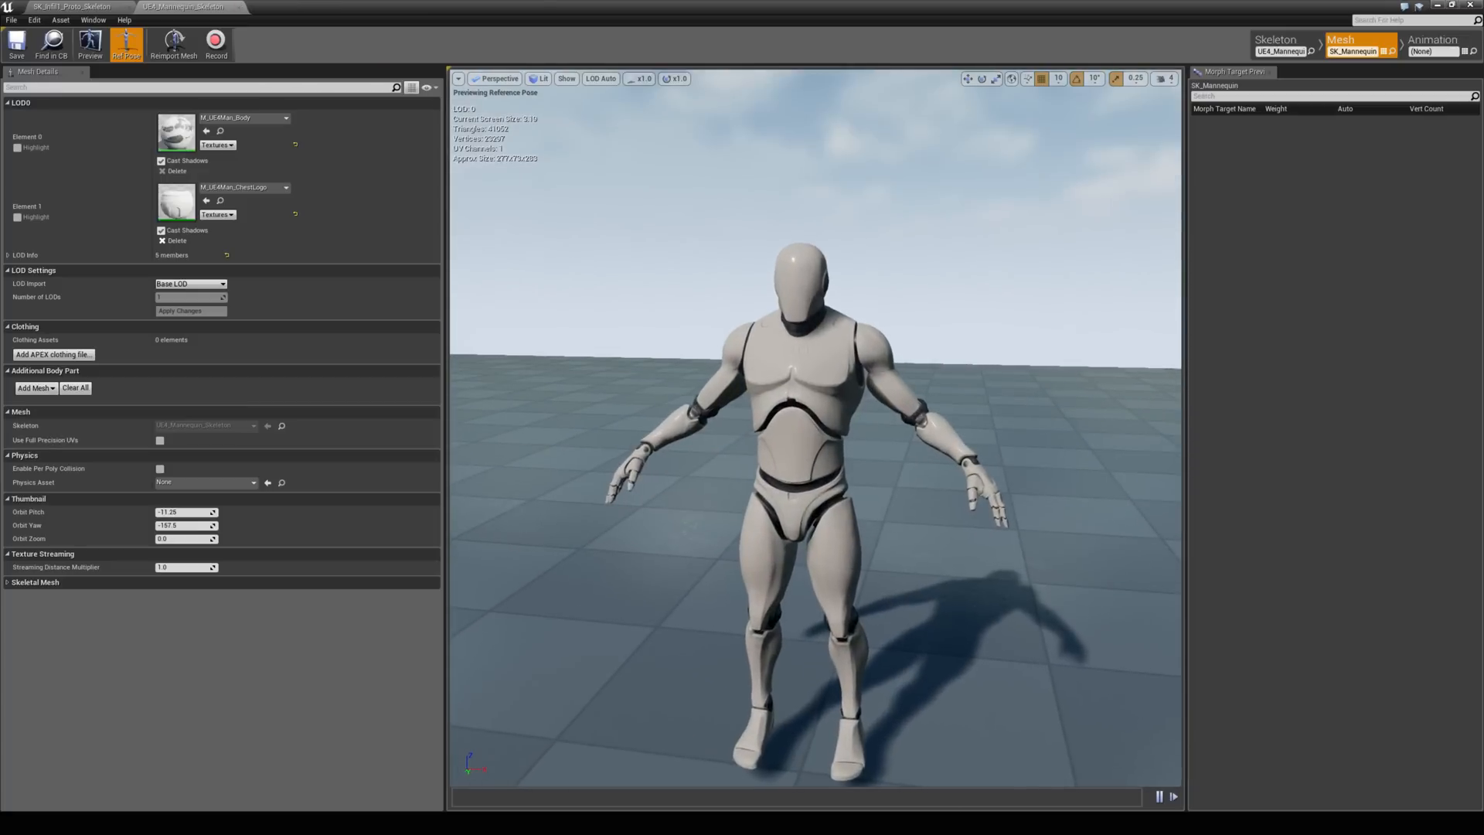
left_click(67, 6)
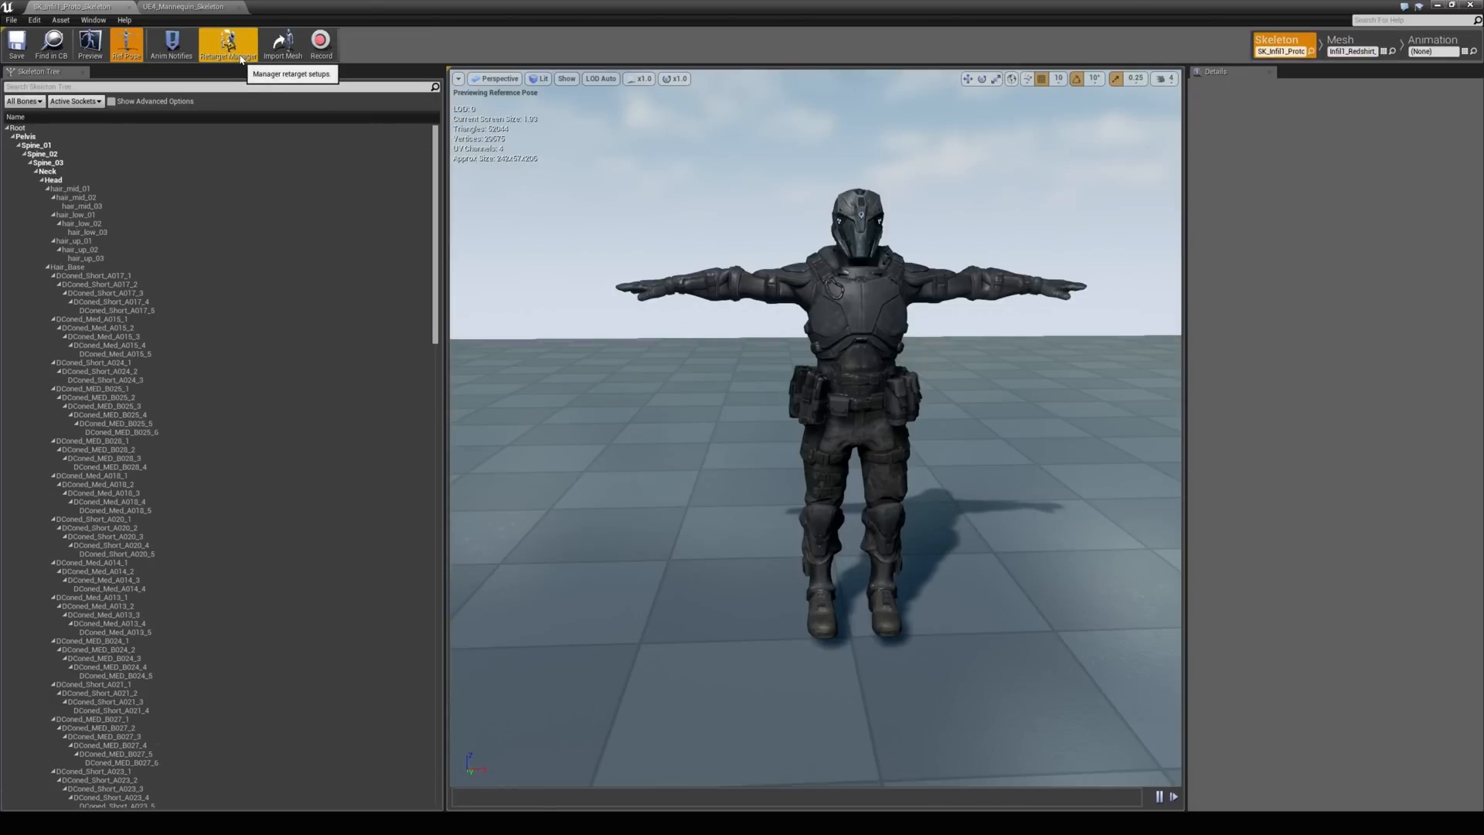
Step: Add Infil1_Redshirt_SK as a retarget source in the Retarget Manager
left_click(227, 43)
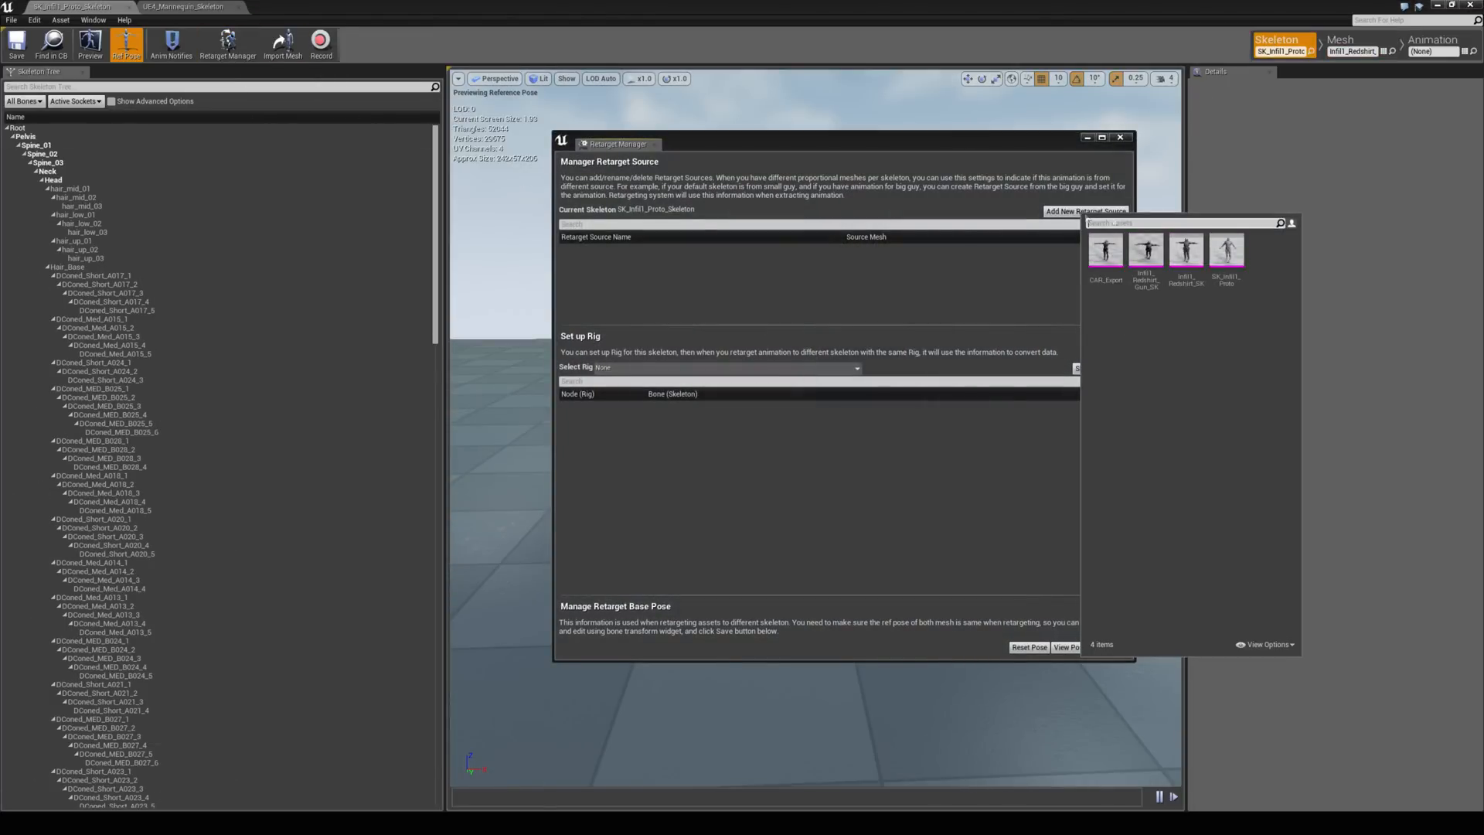
left_click(1186, 249)
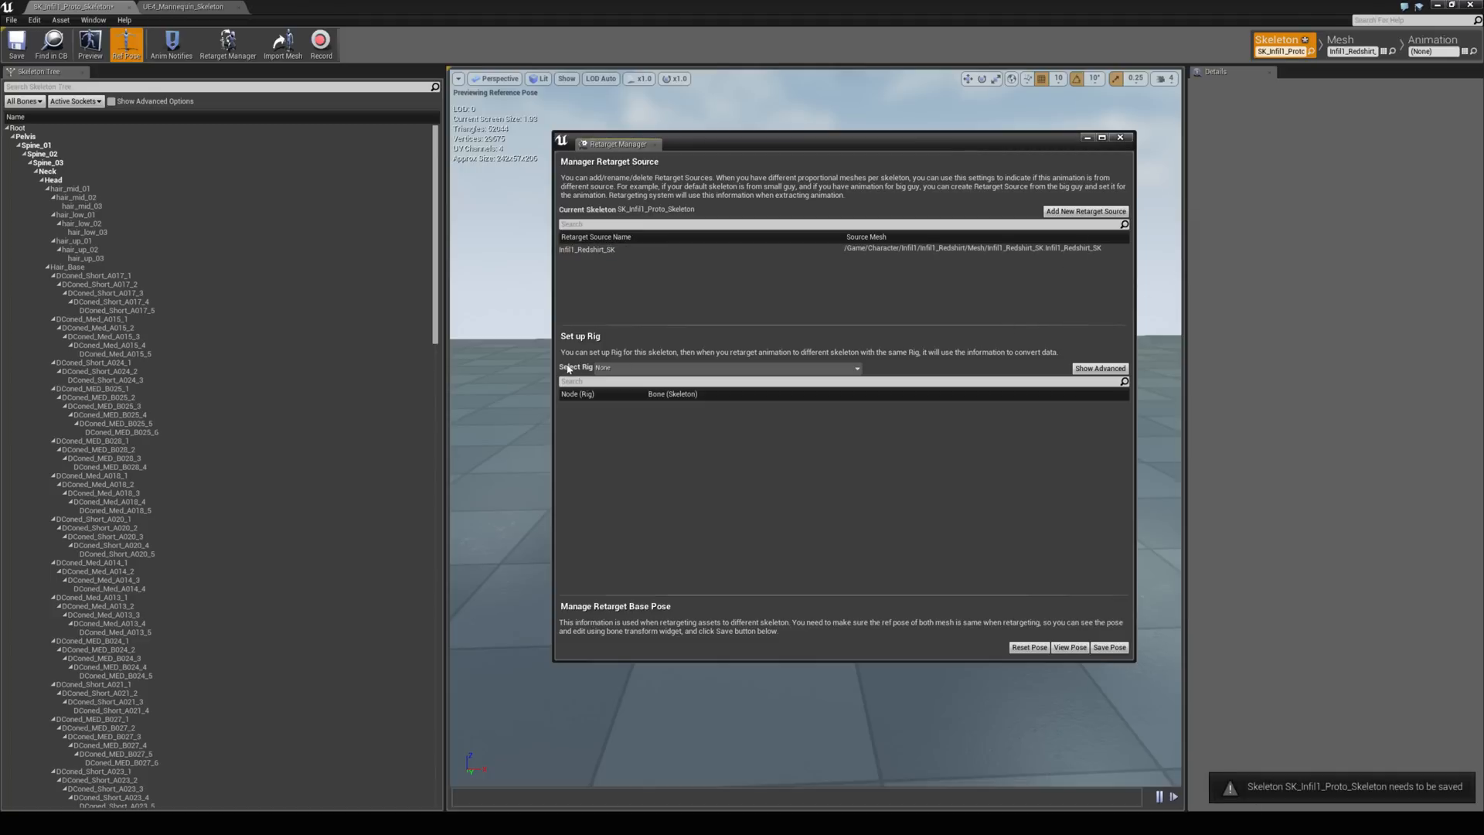
Step: Choose the Humanoid rig for the Infil1 skeleton and review the auto-mapped bone tree
left_click(728, 368)
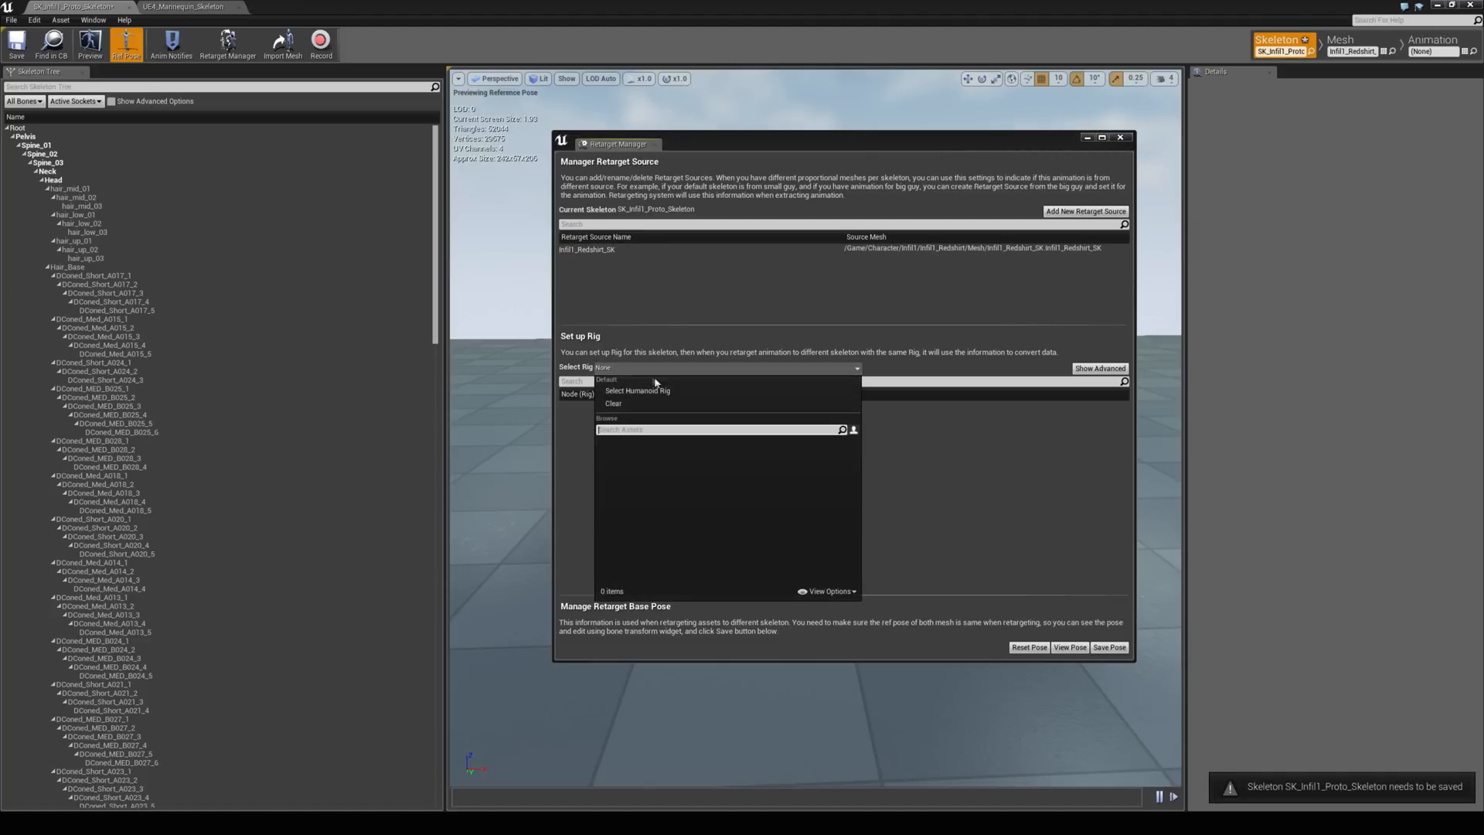
left_click(635, 391)
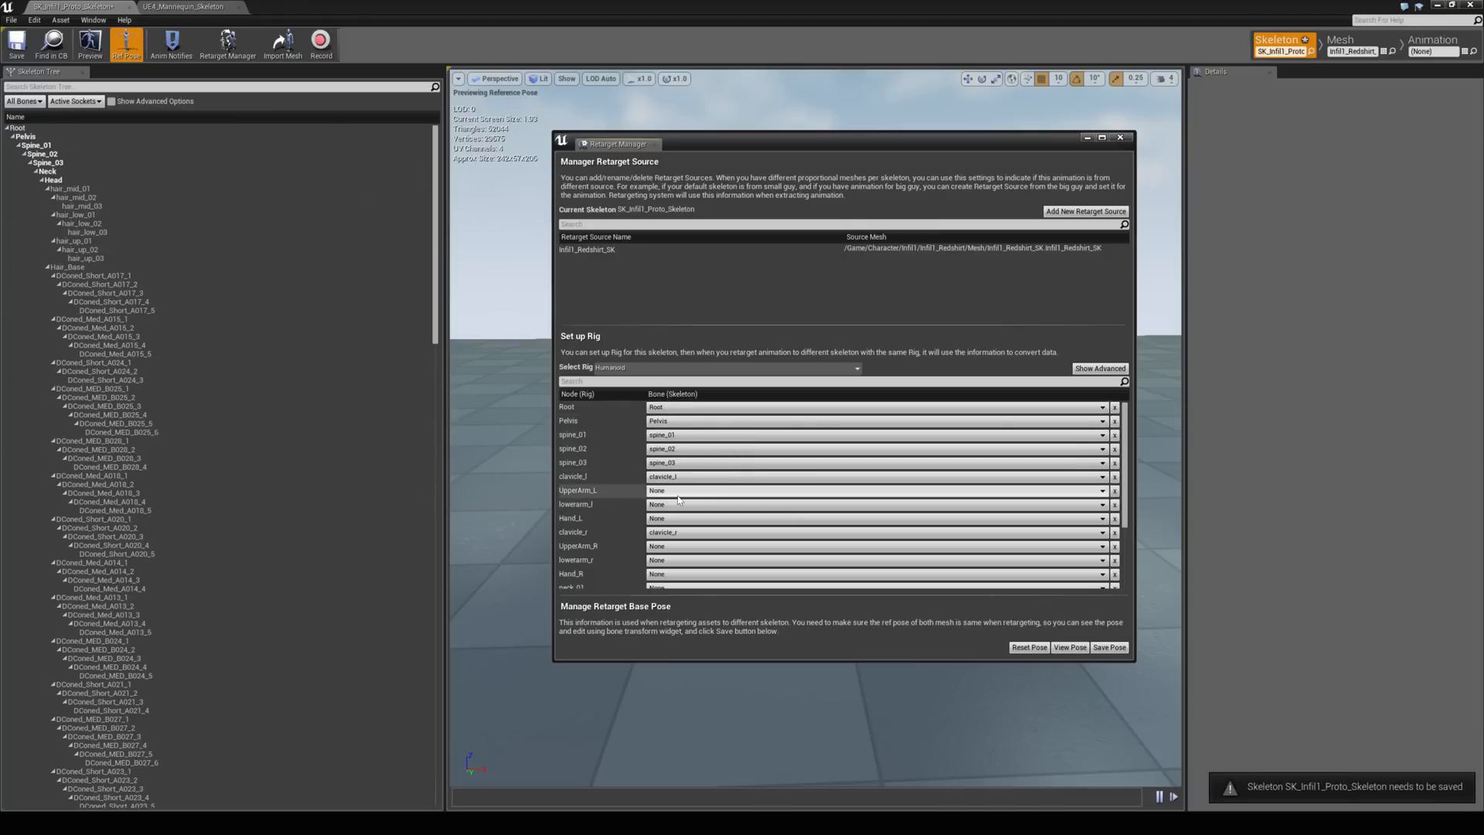
scroll("down", 3)
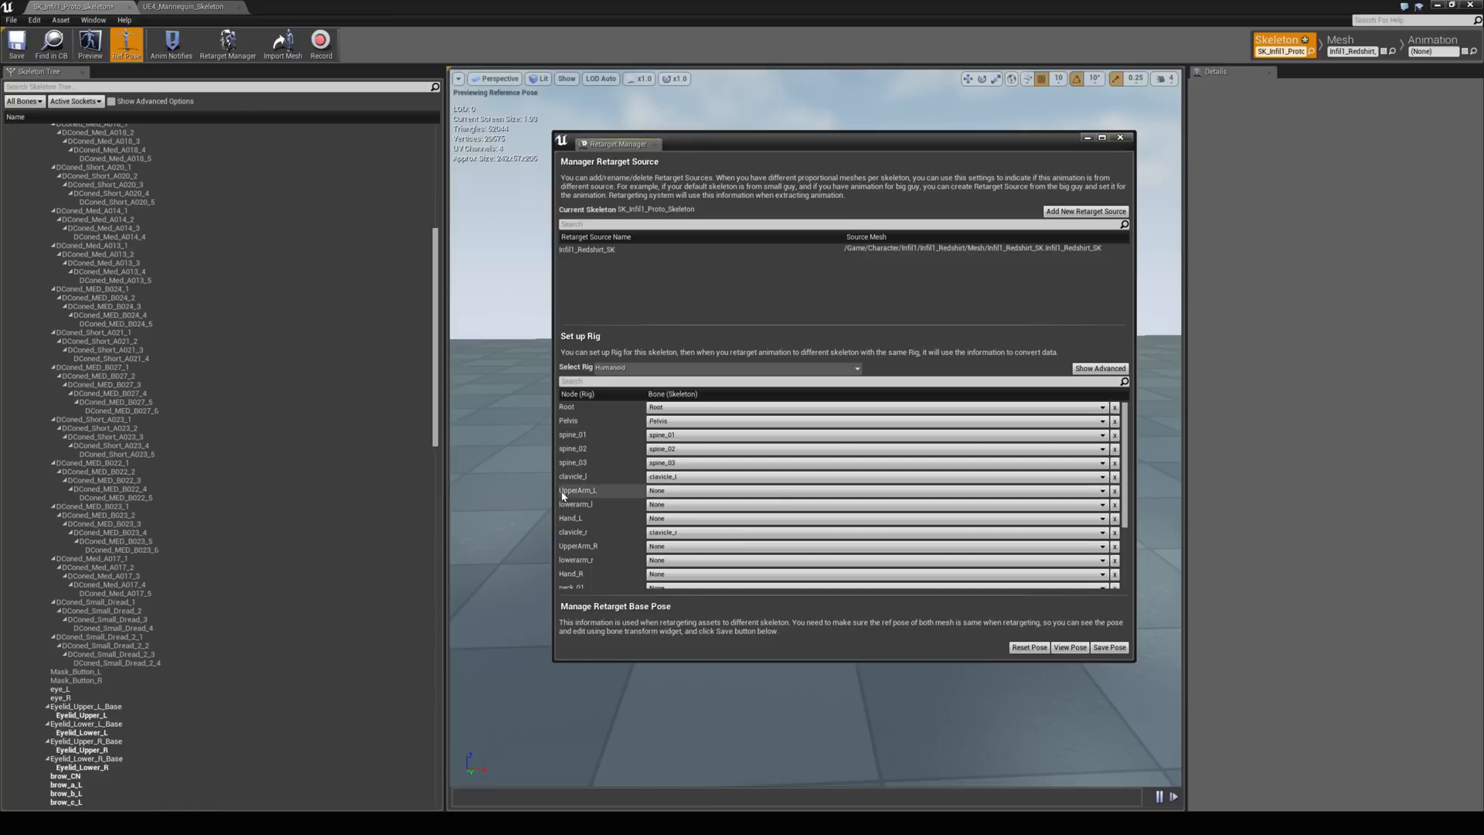
scroll("down", 3)
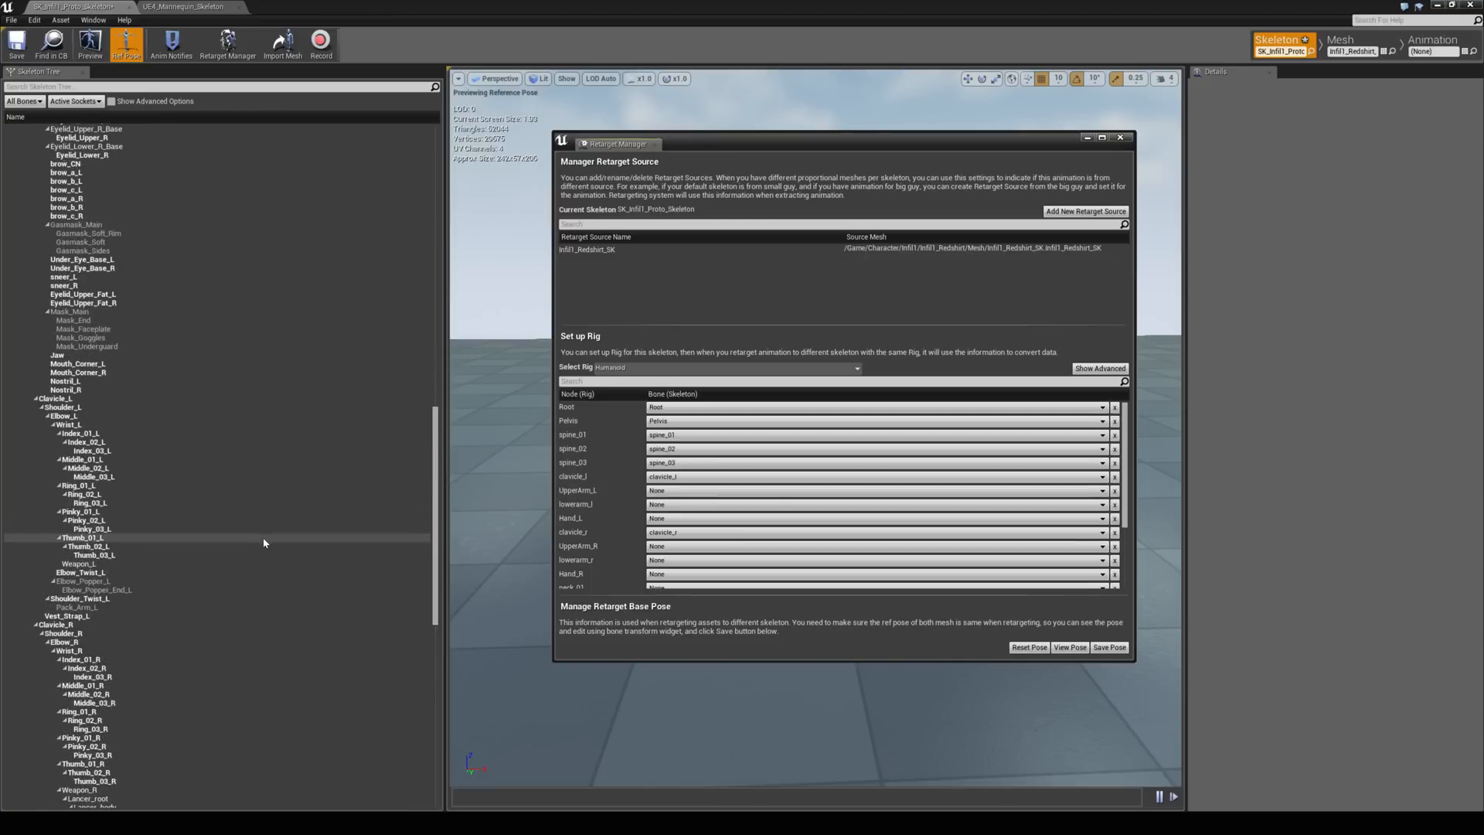
scroll("down", 3)
type("shoulder")
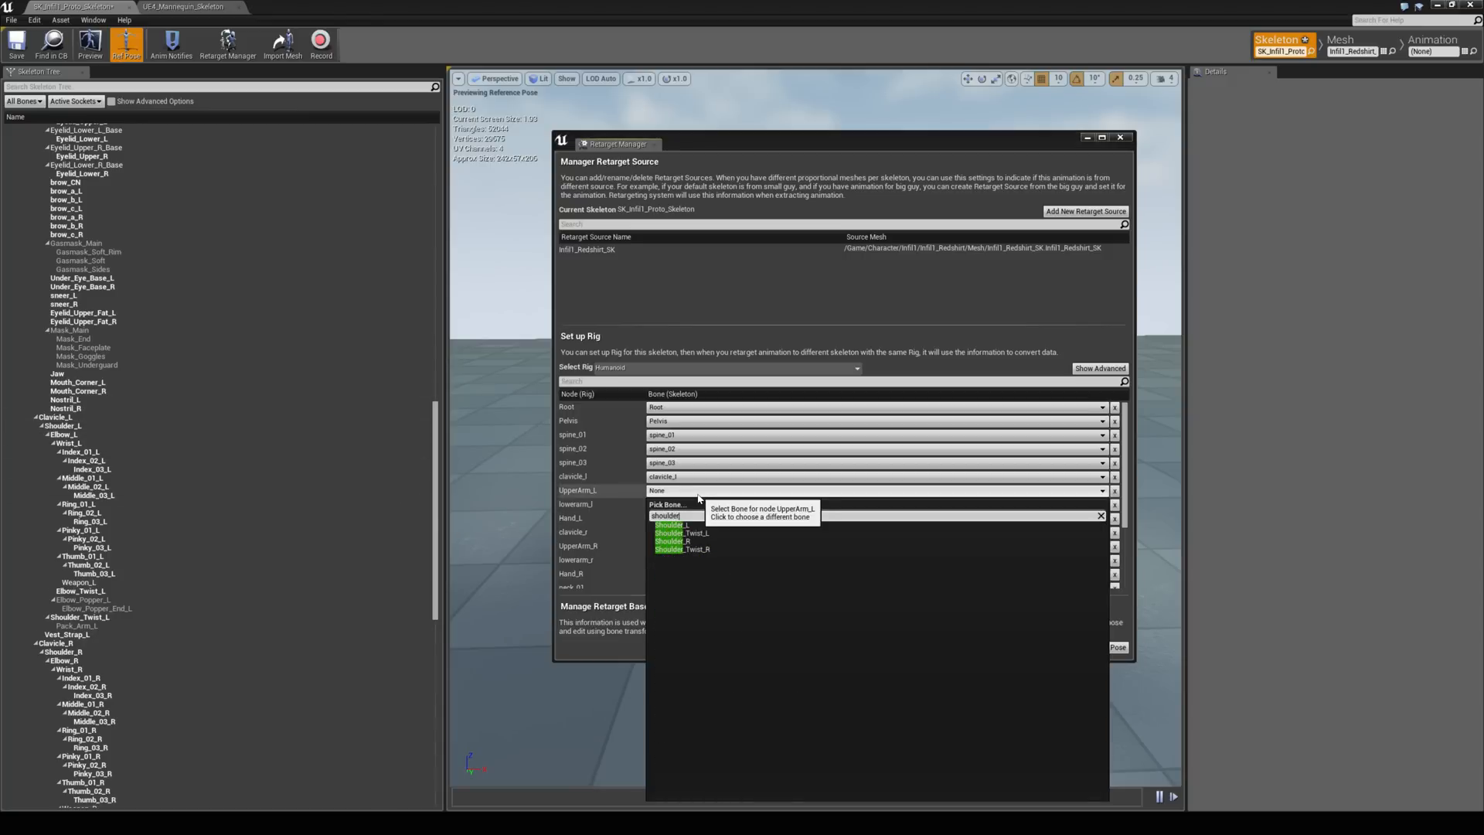
Step: Map UpperArm_L to shoulder, lowerarm_r to elbow and neck_01 to its bone, then close the Retarget Manager
left_click(673, 524)
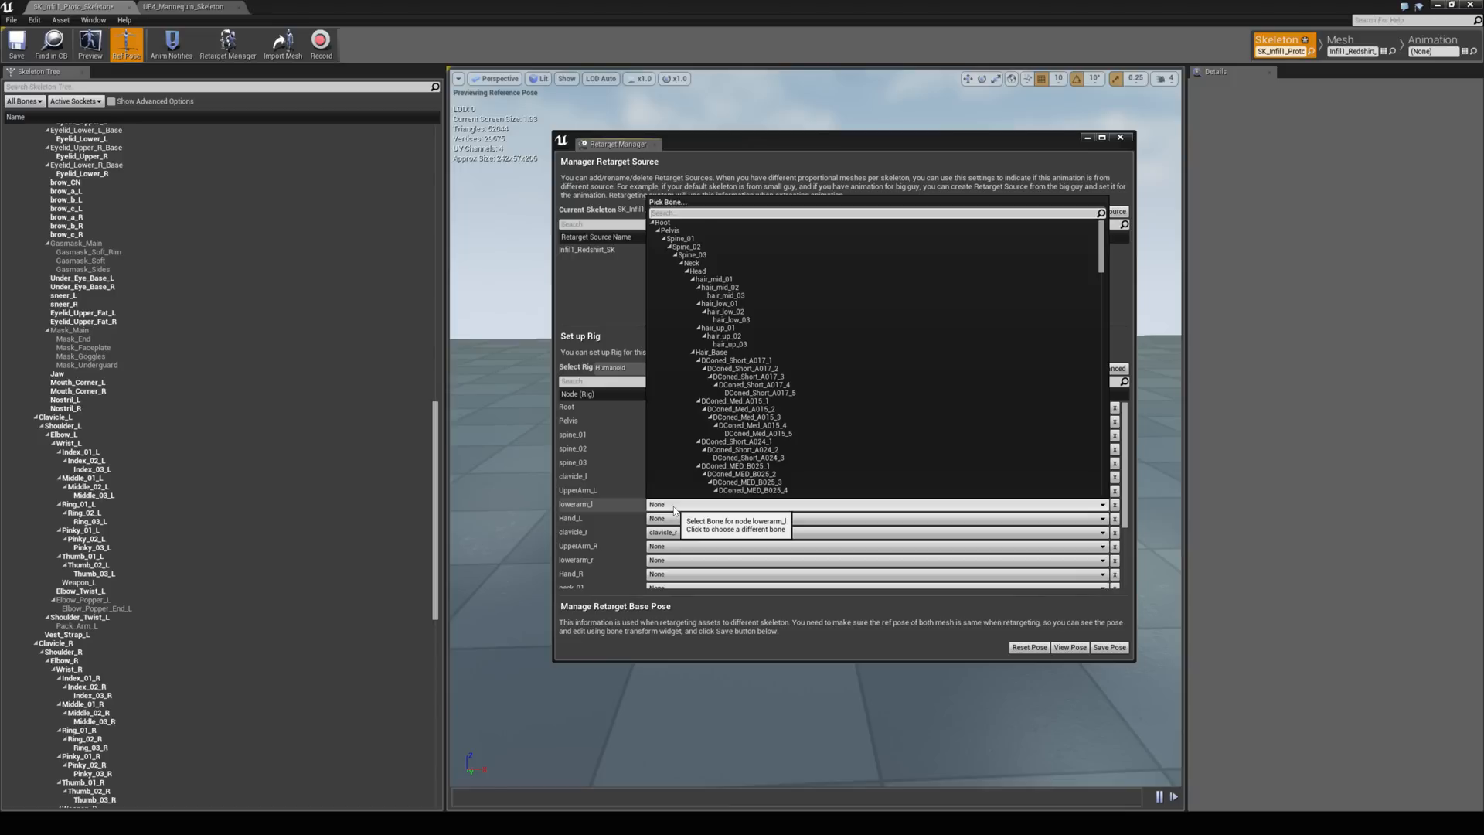
type("elbow")
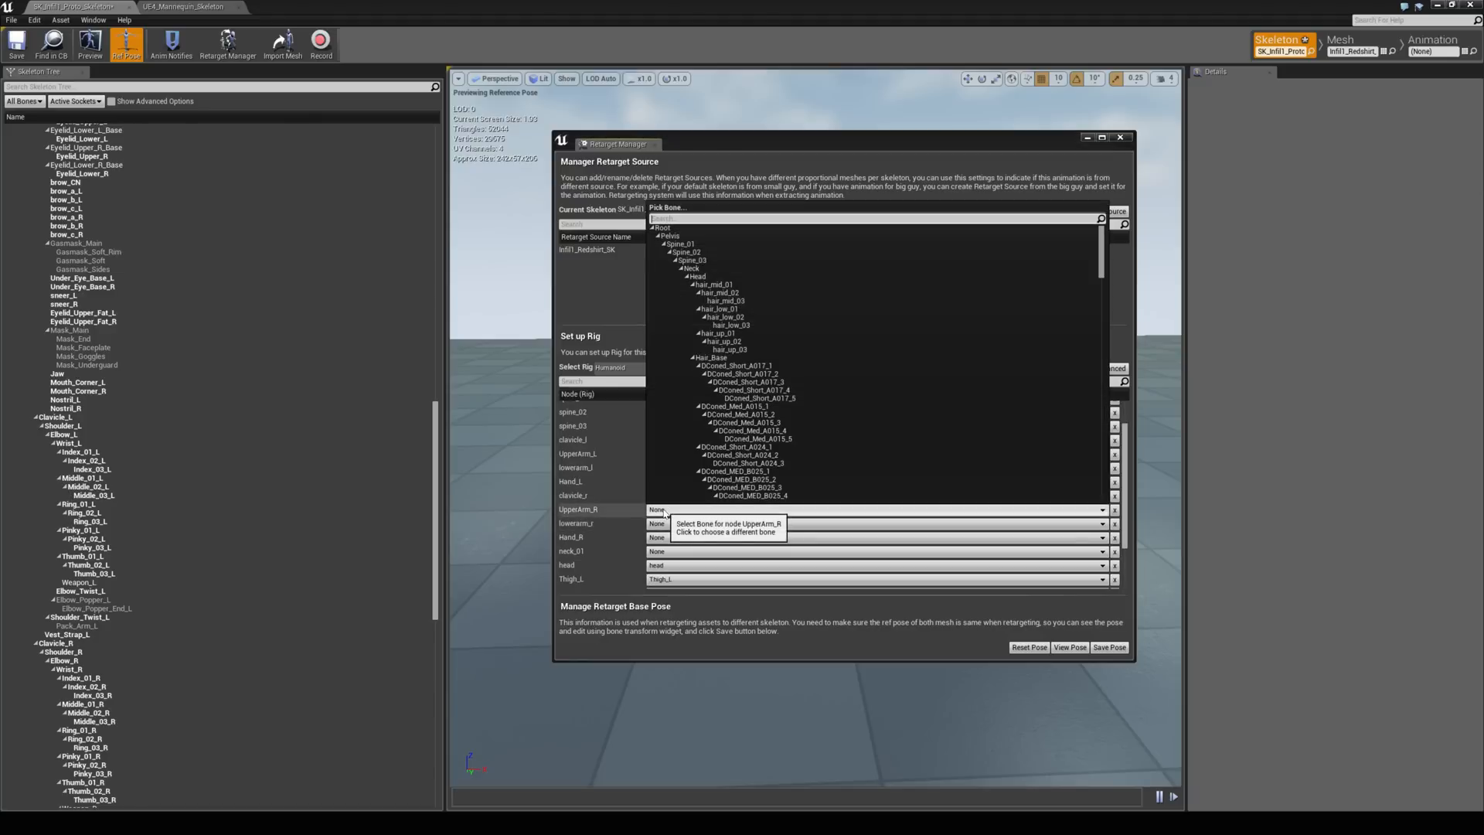
type("shoulder")
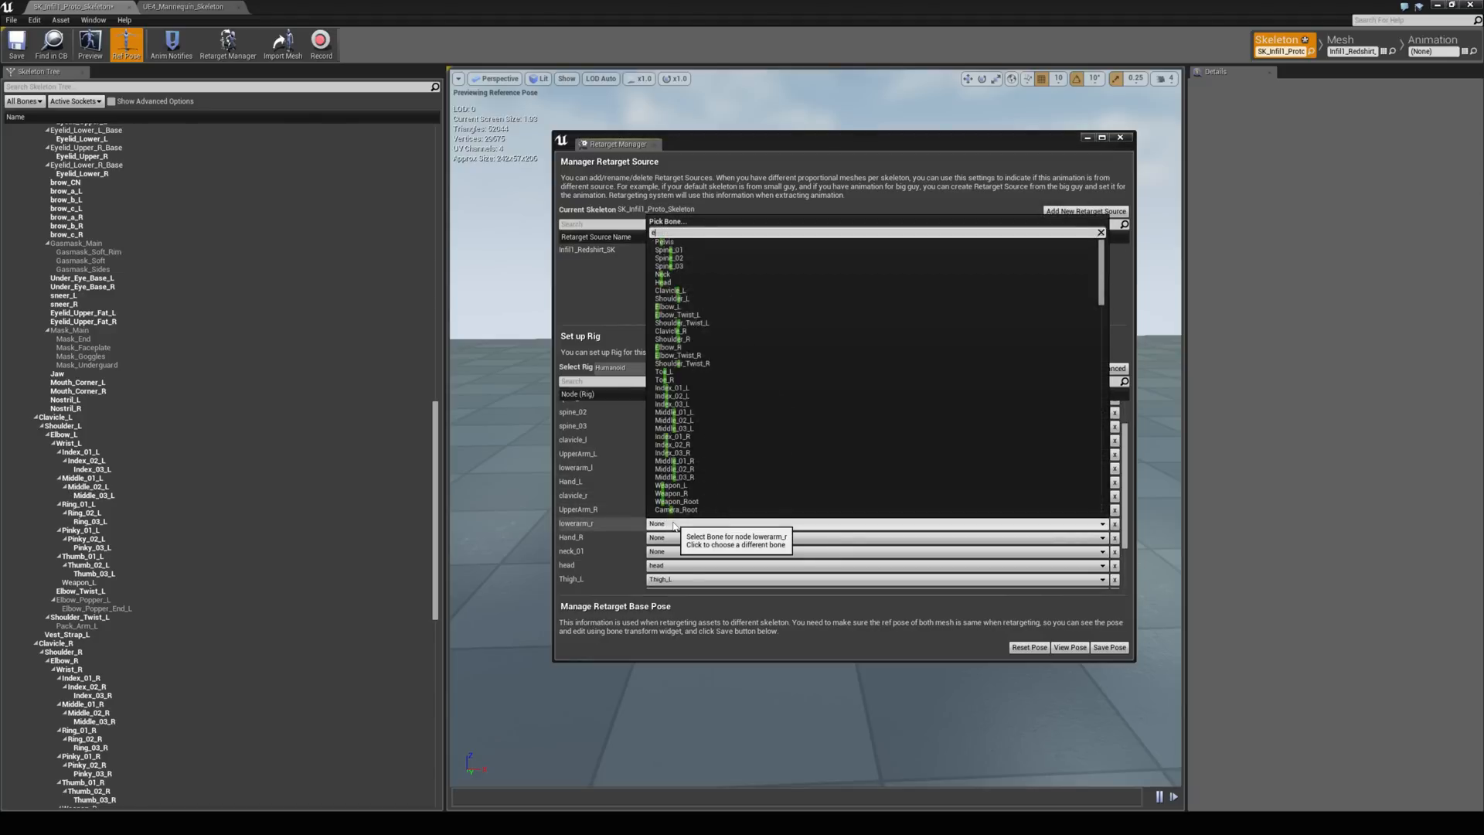
left_click(672, 347)
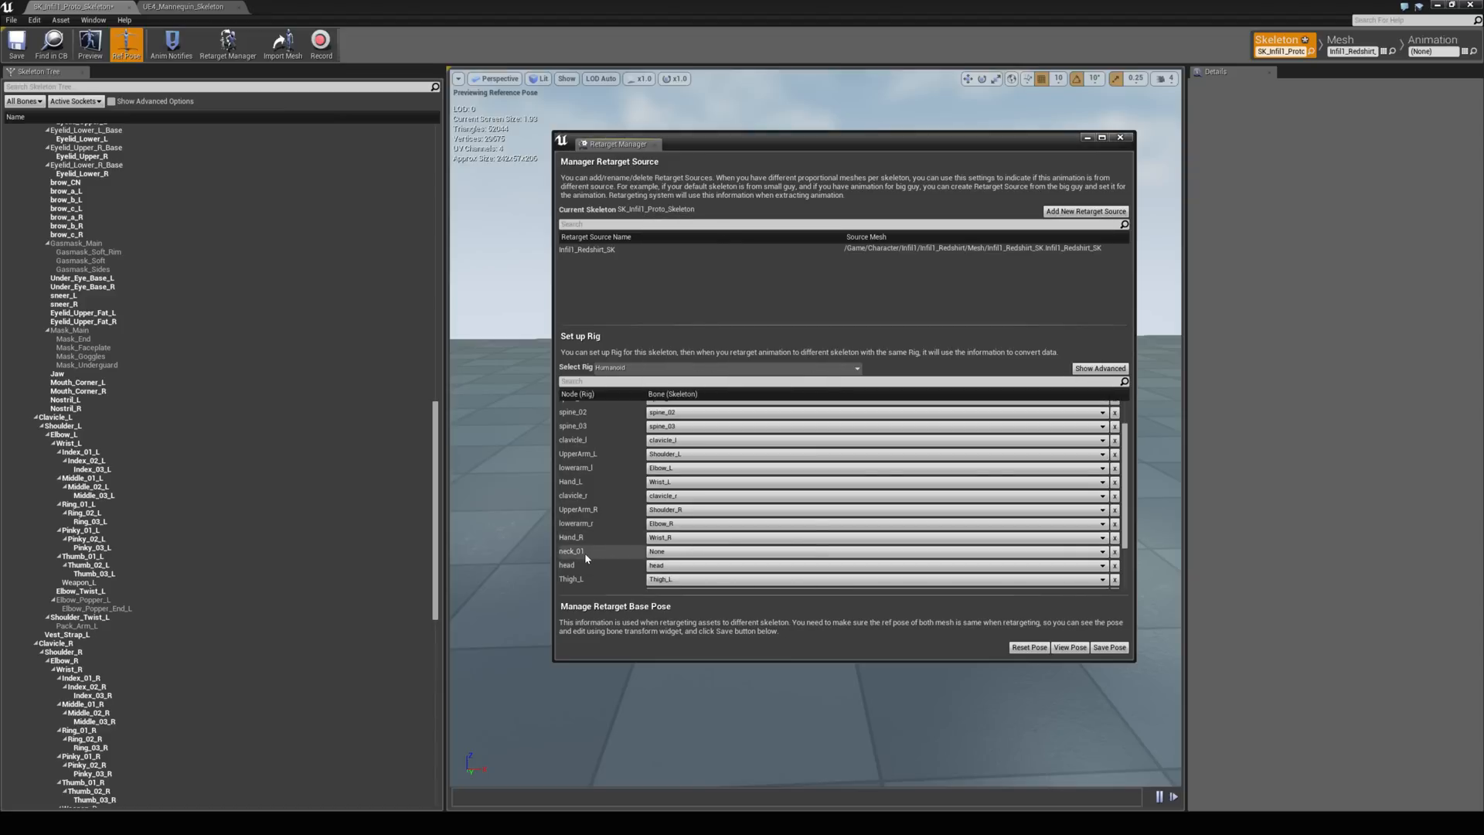
left_click(871, 551)
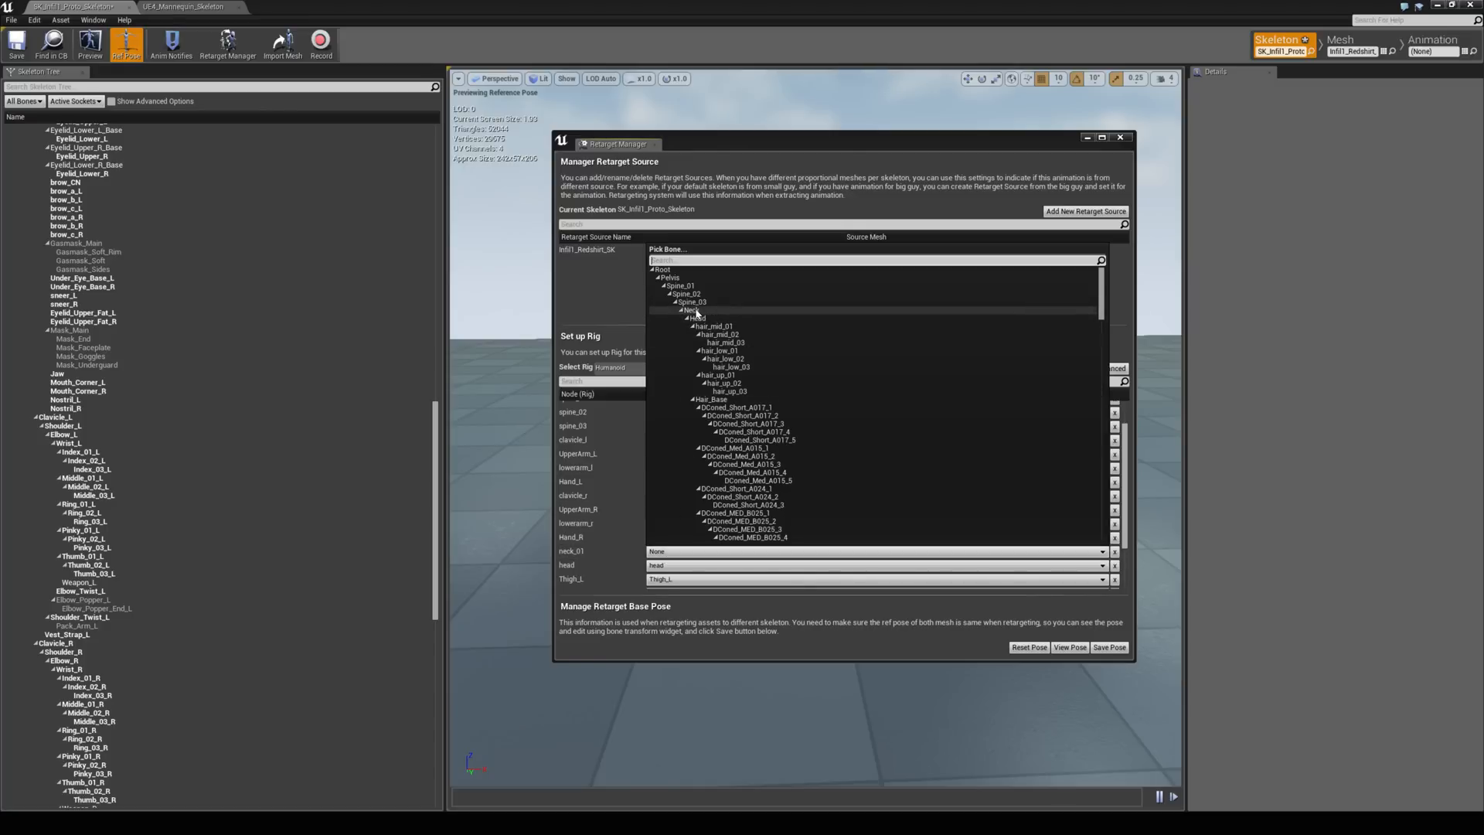
left_click(694, 310)
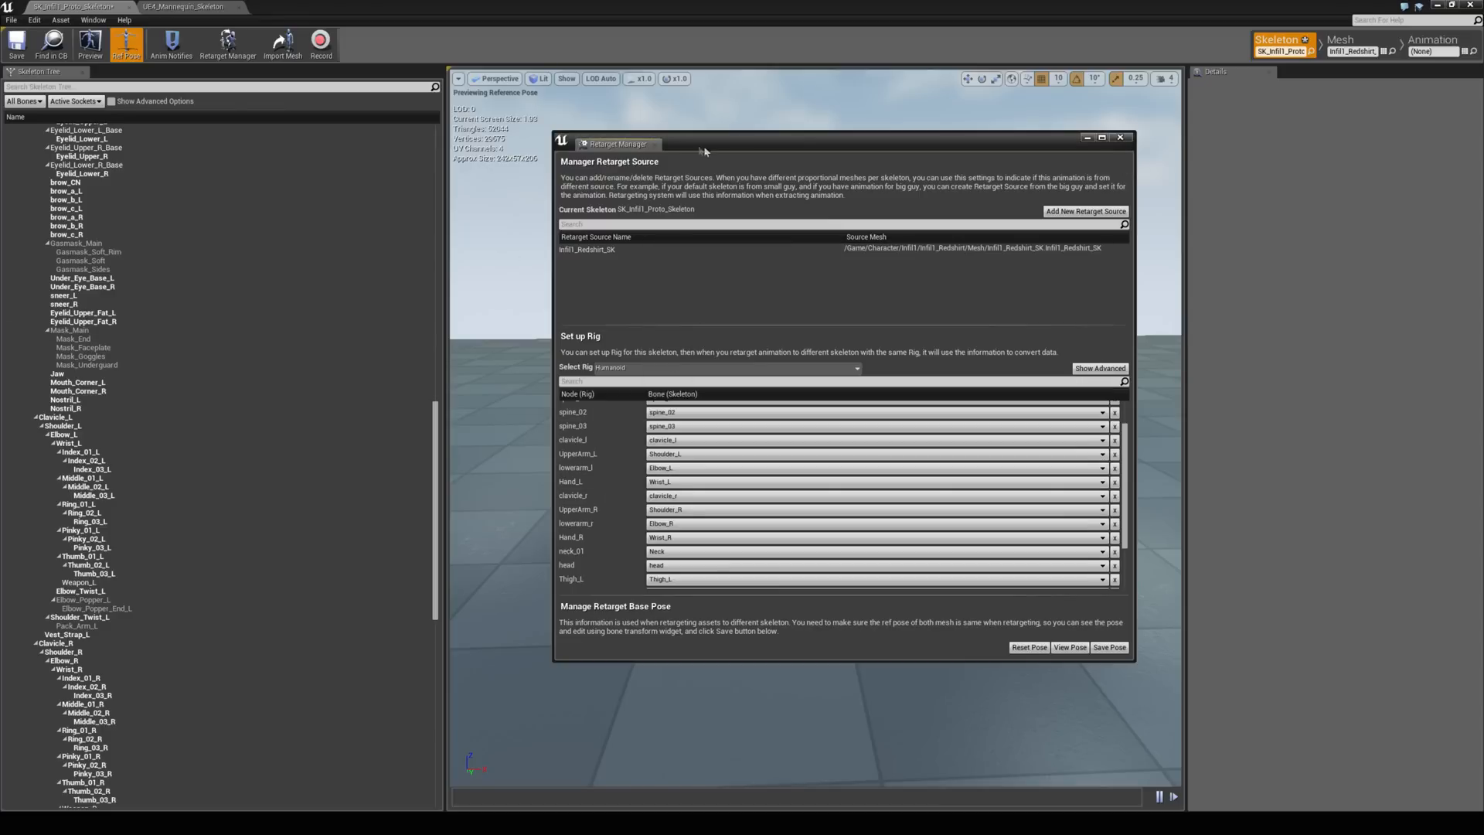
left_click(1121, 137)
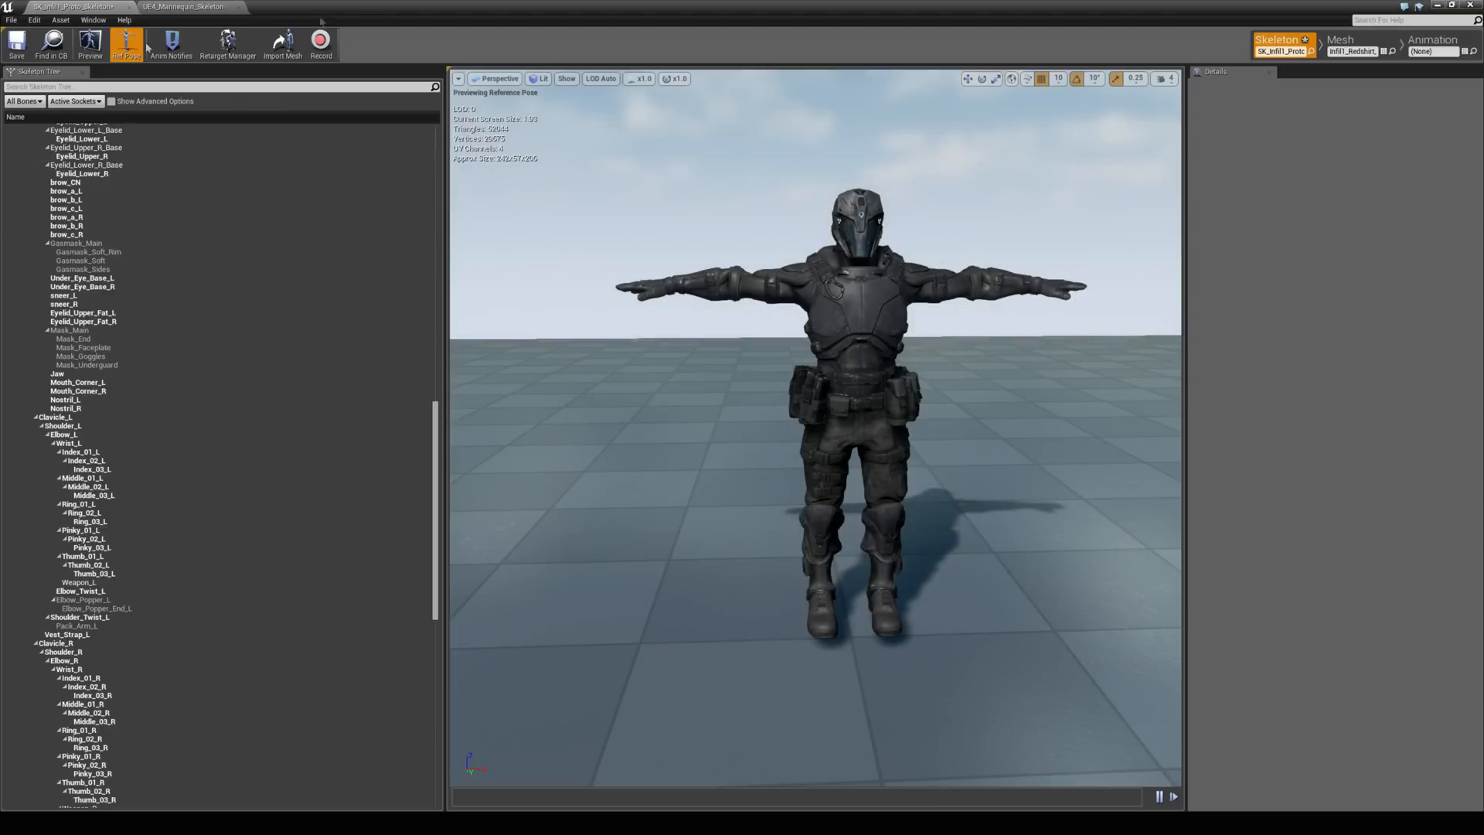
mouse_move(129, 20)
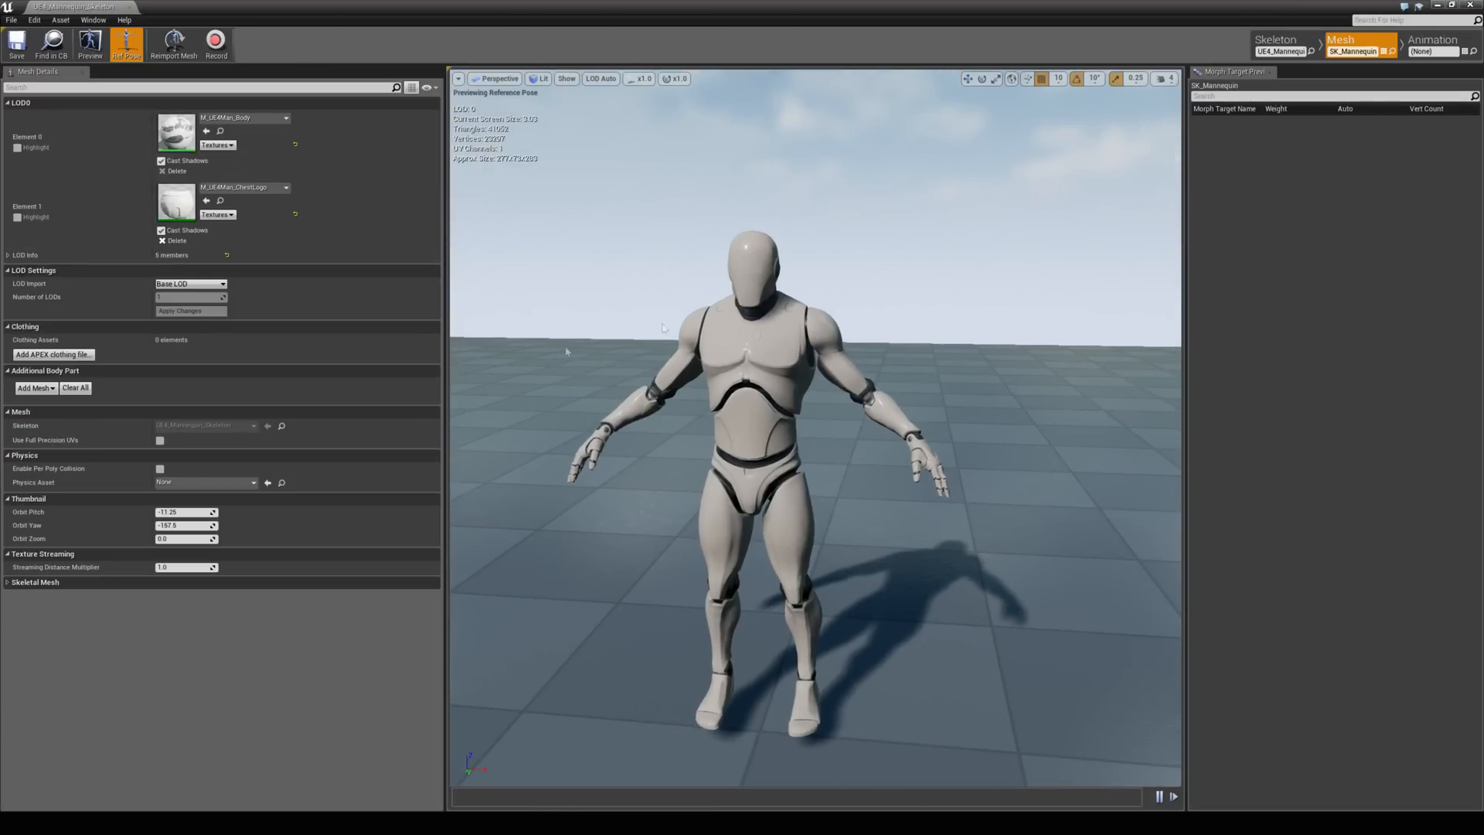
Step: Give UE4_Mannequin_Skeleton the SK_Mannequin retarget source with the Humanoid rig mapping
left_click(1279, 43)
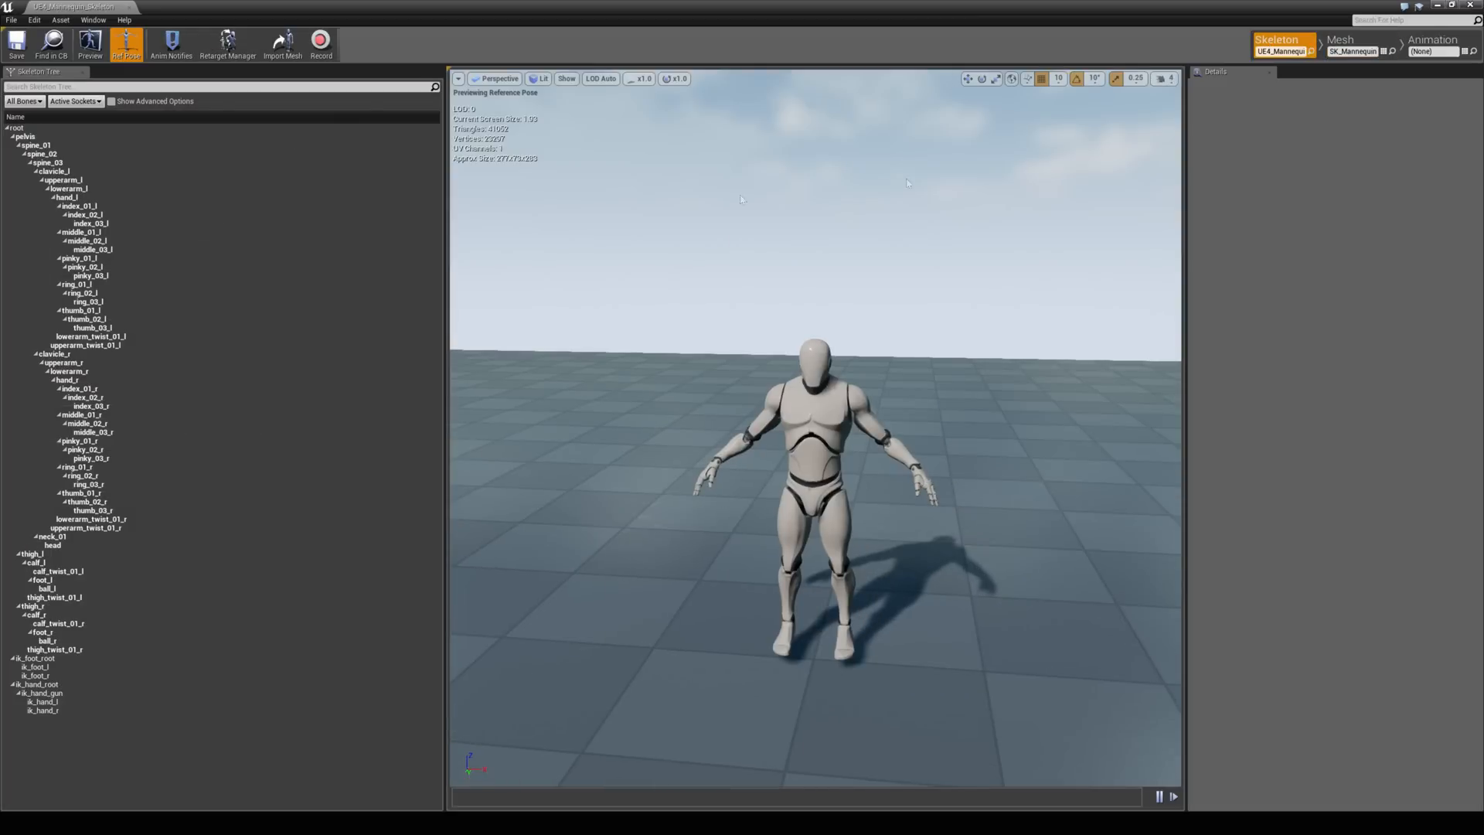
left_click(228, 43)
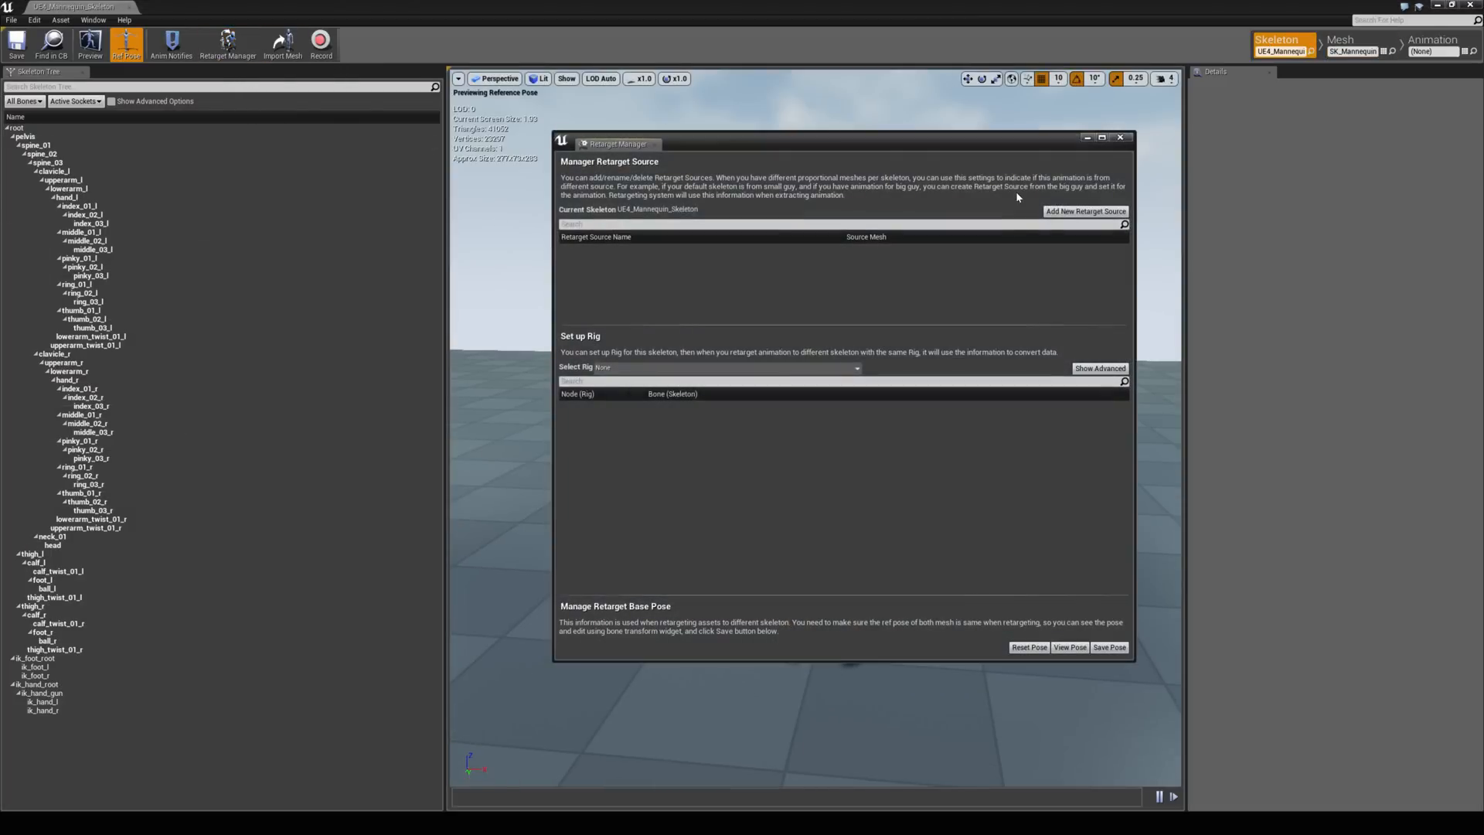
left_click(1085, 212)
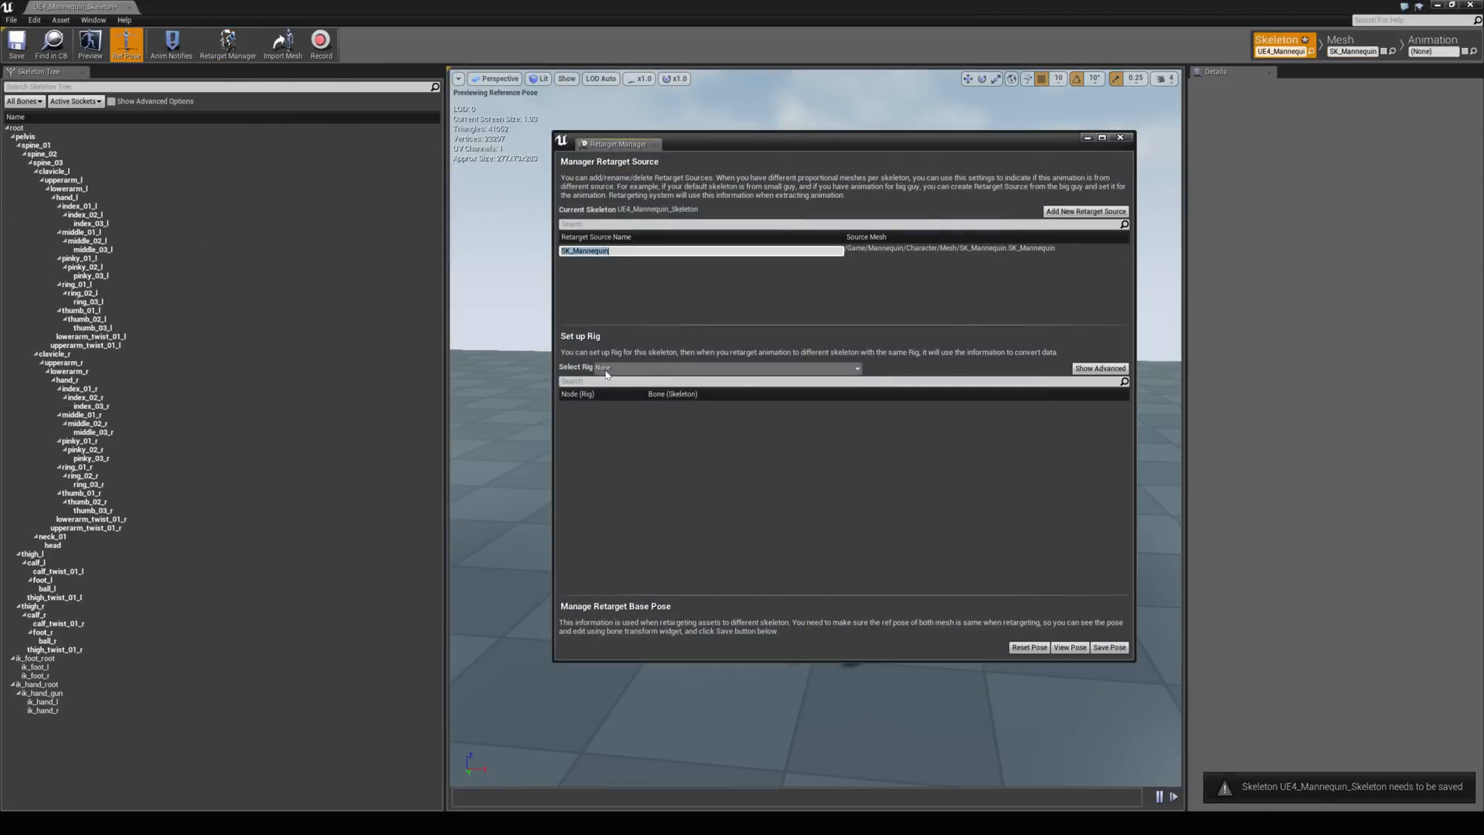
left_click(708, 368)
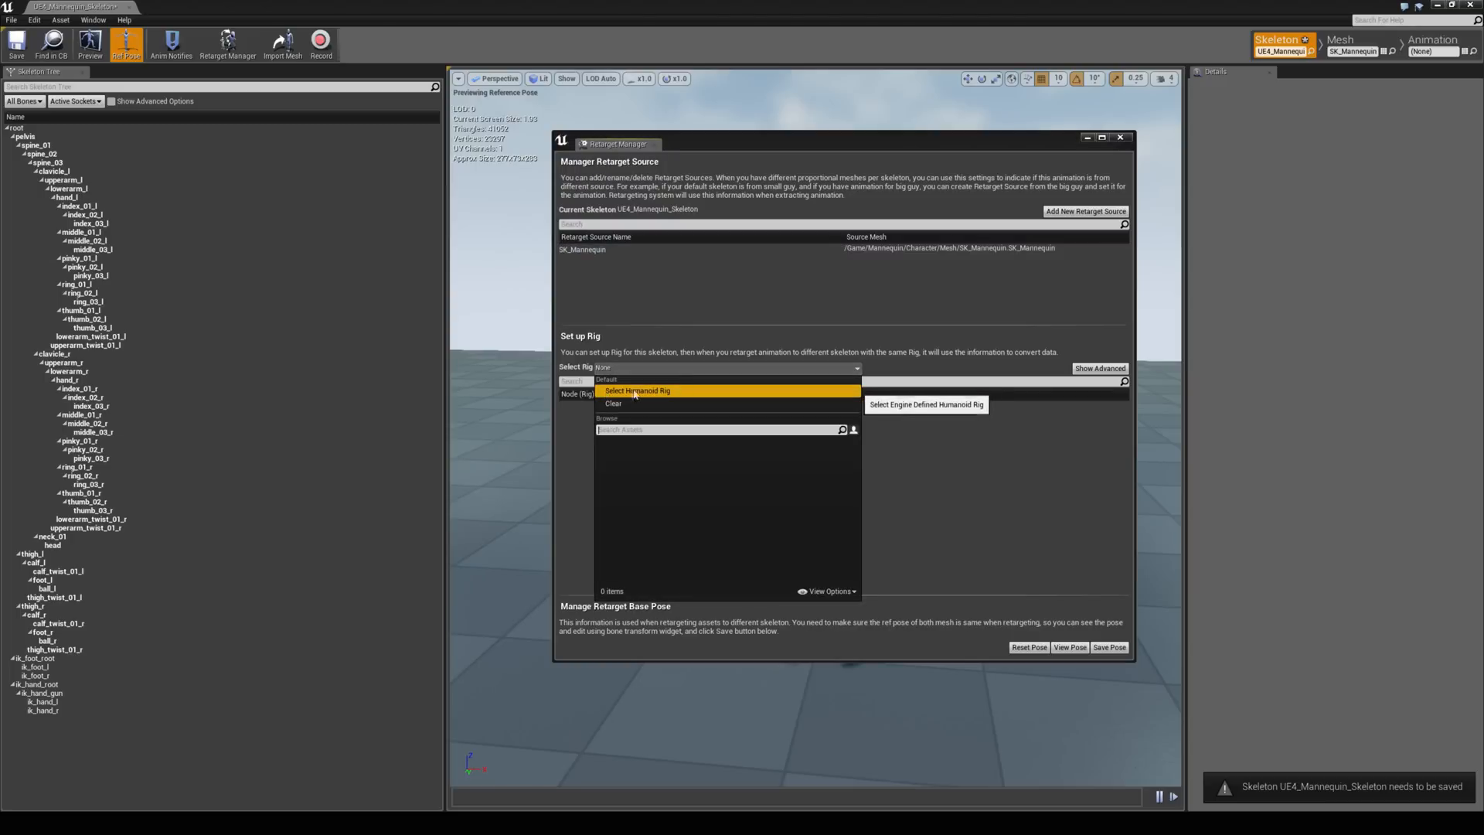
left_click(638, 391)
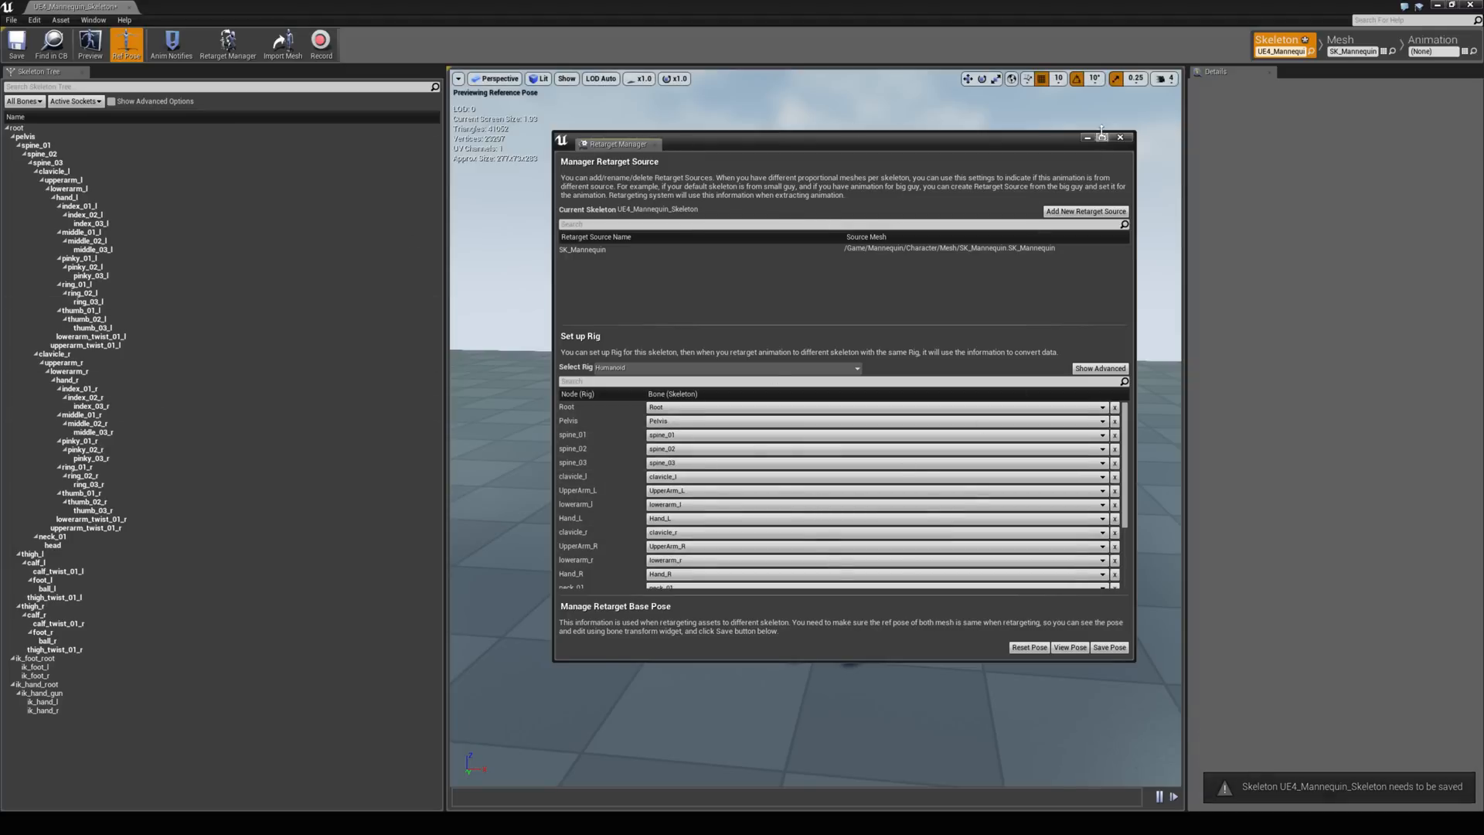
left_click(1121, 138)
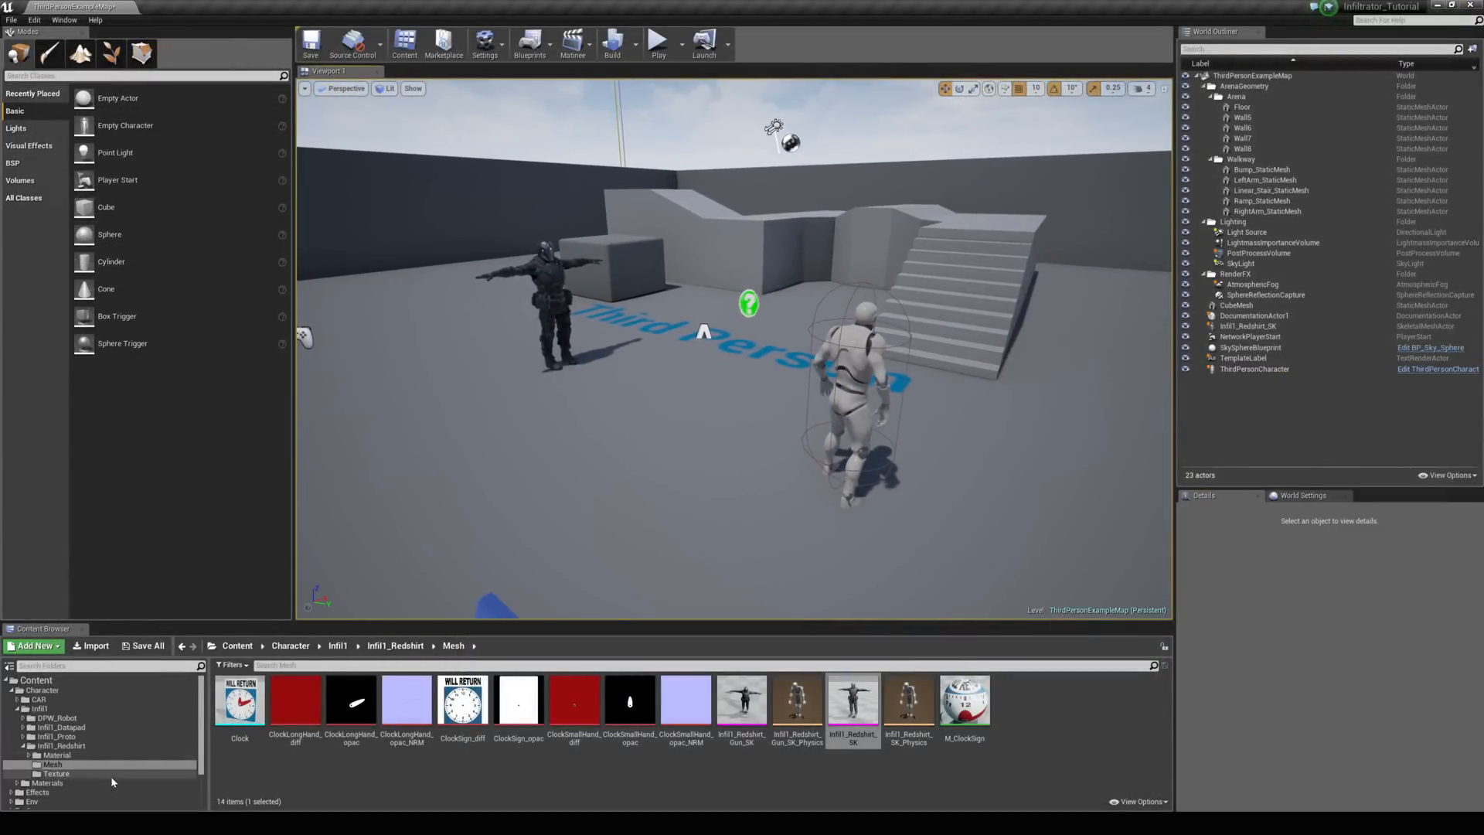
Step: Browse to Content > Mannequin > Animations showing the ThirdPerson animation assets
scroll("down", 3)
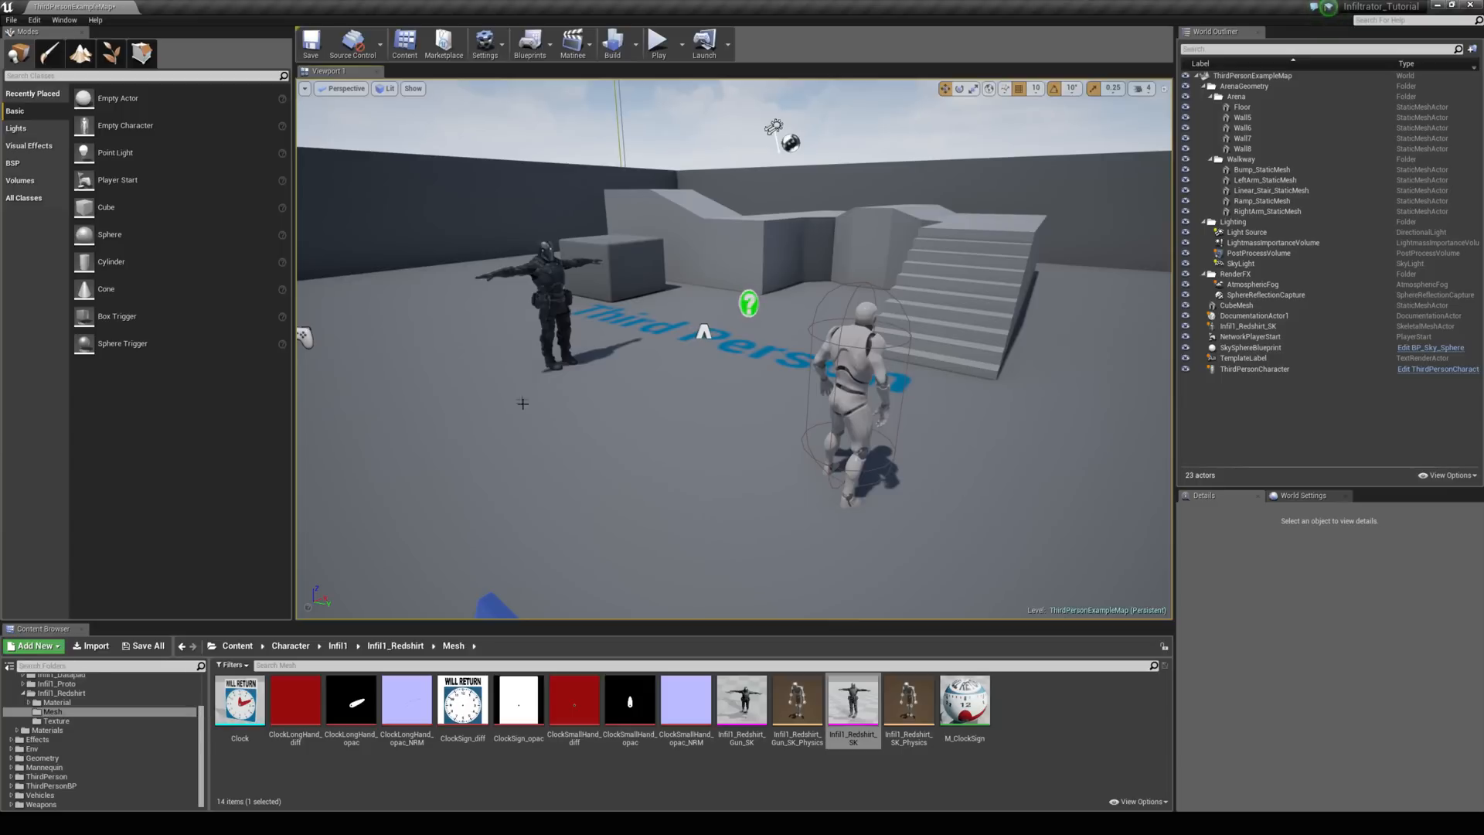
left_click(43, 767)
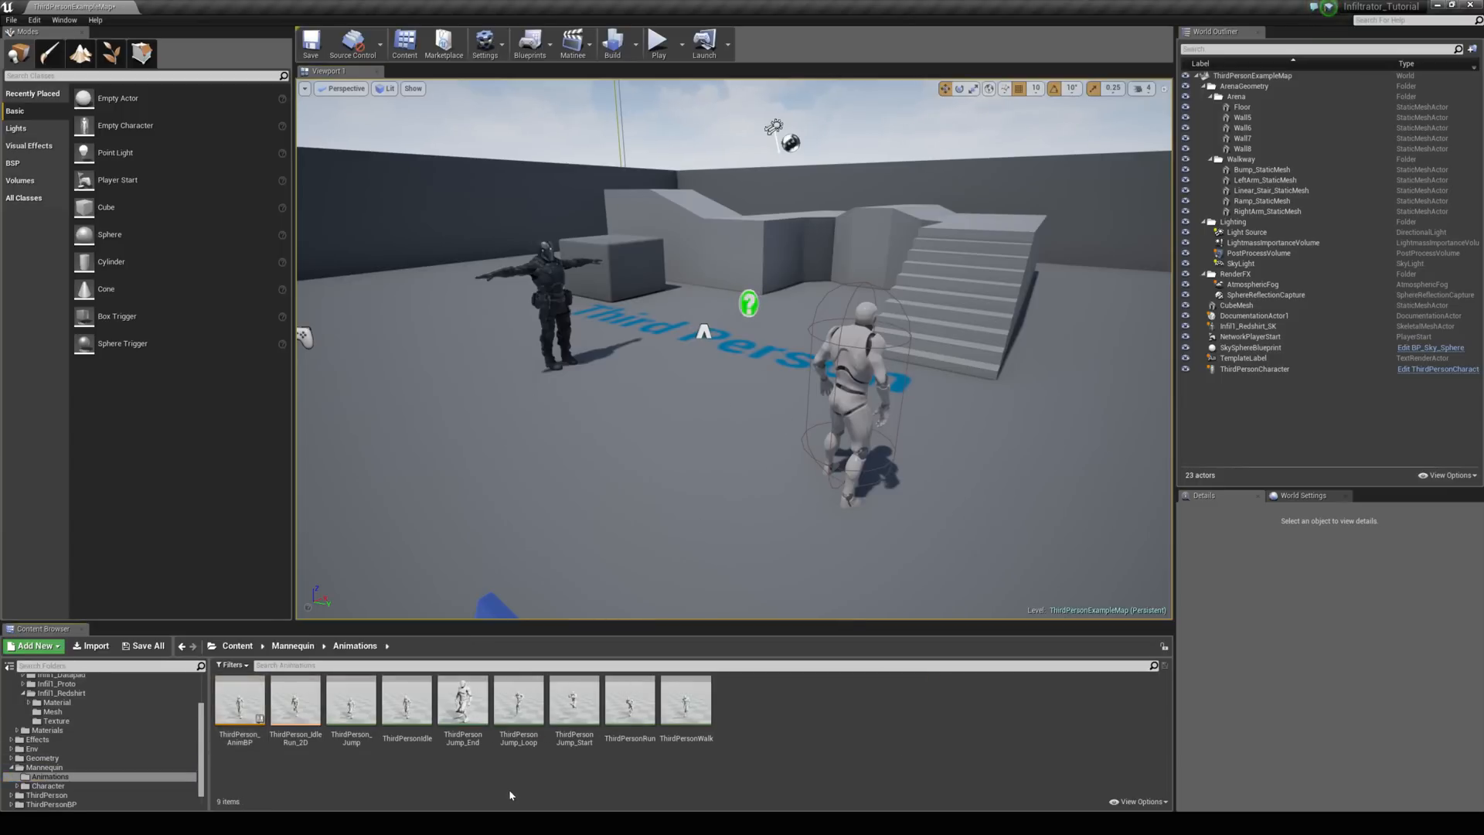
left_click(407, 702)
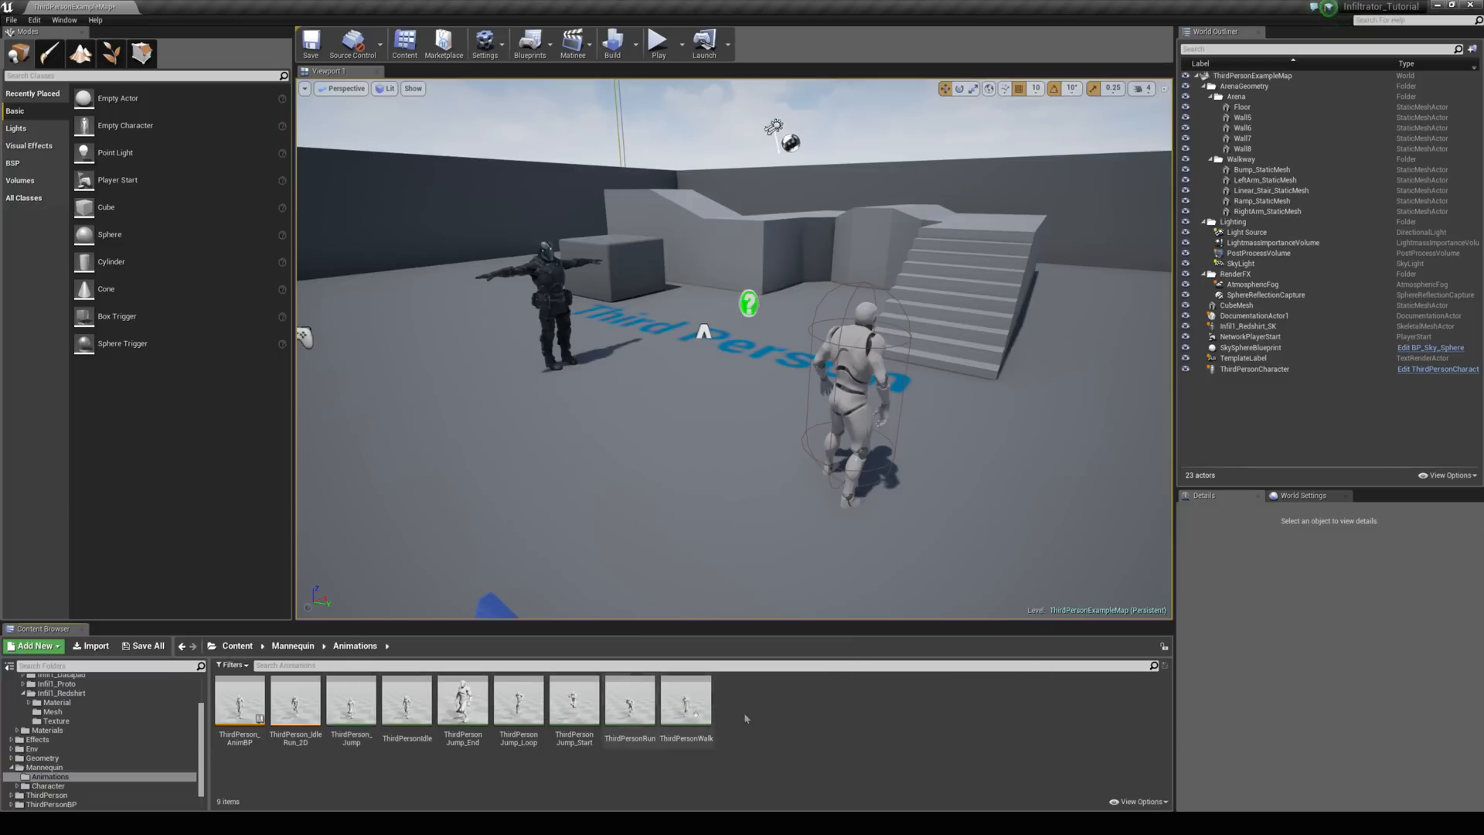
left_click(658, 43)
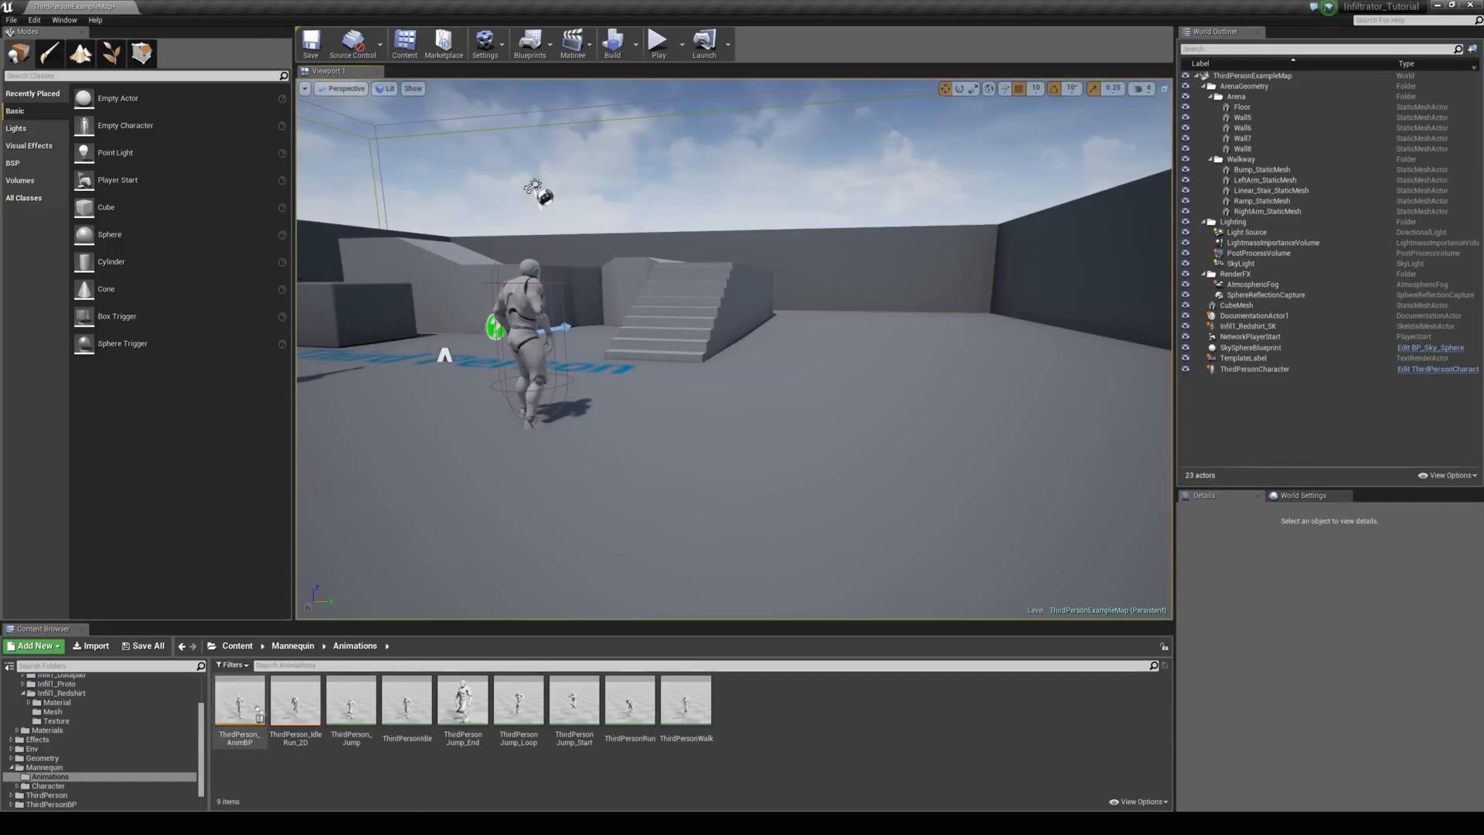
Step: Duplicate ThirdPerson_AnimBP and retarget the copy onto SK_Infil1_Proto_Skeleton
right_click(239, 705)
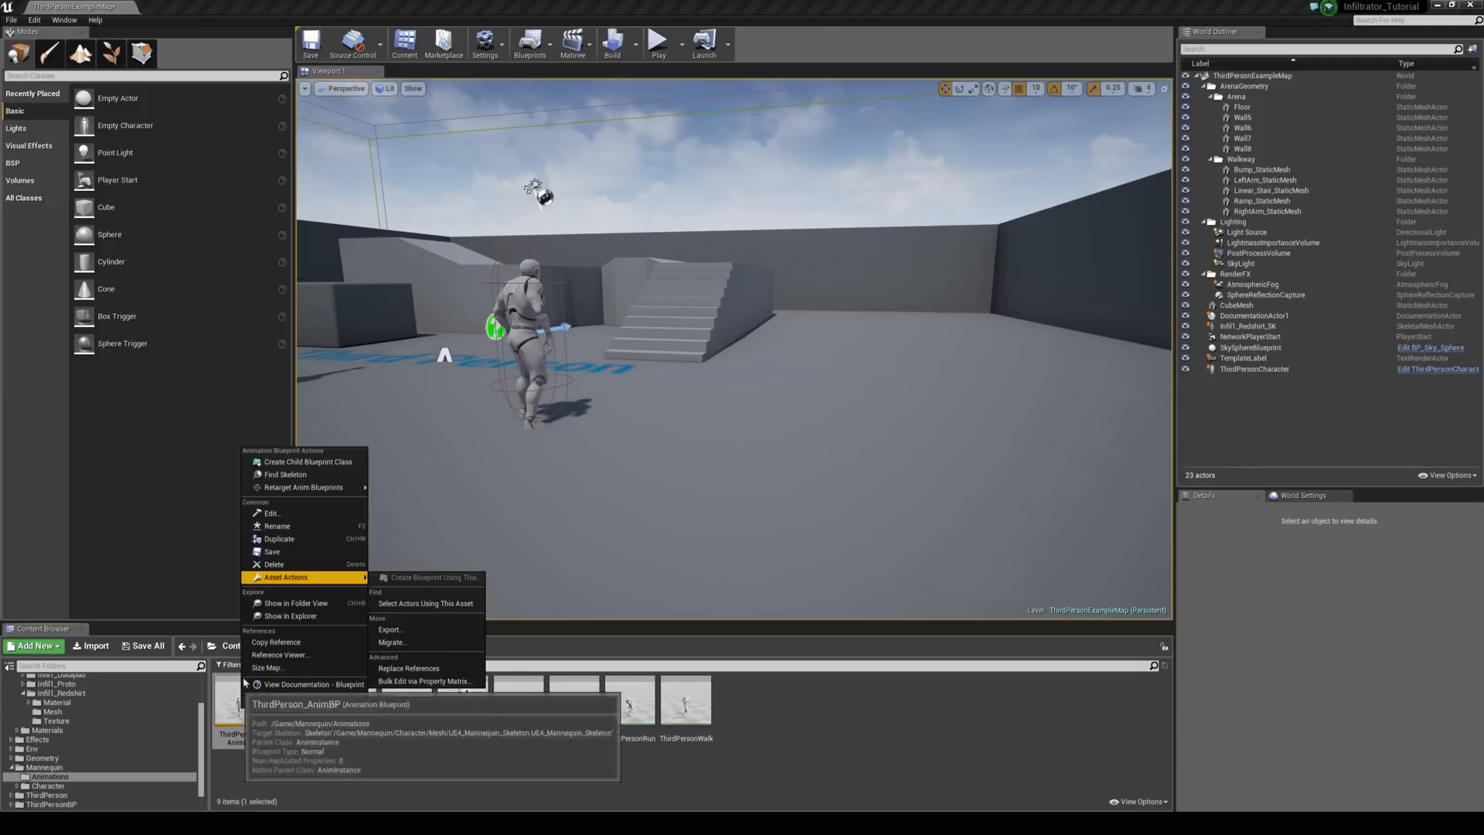
mouse_move(303, 486)
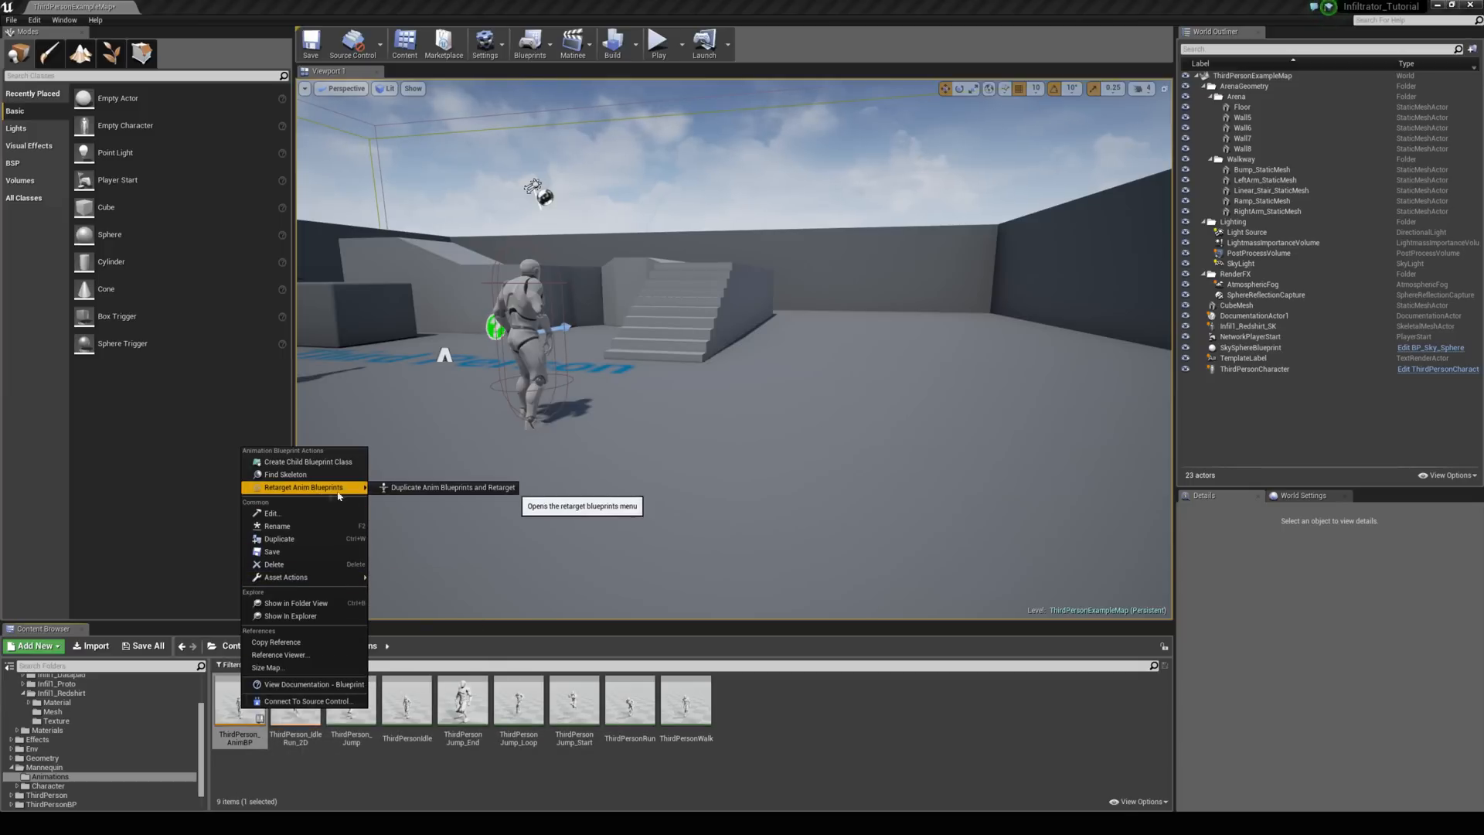
left_click(450, 486)
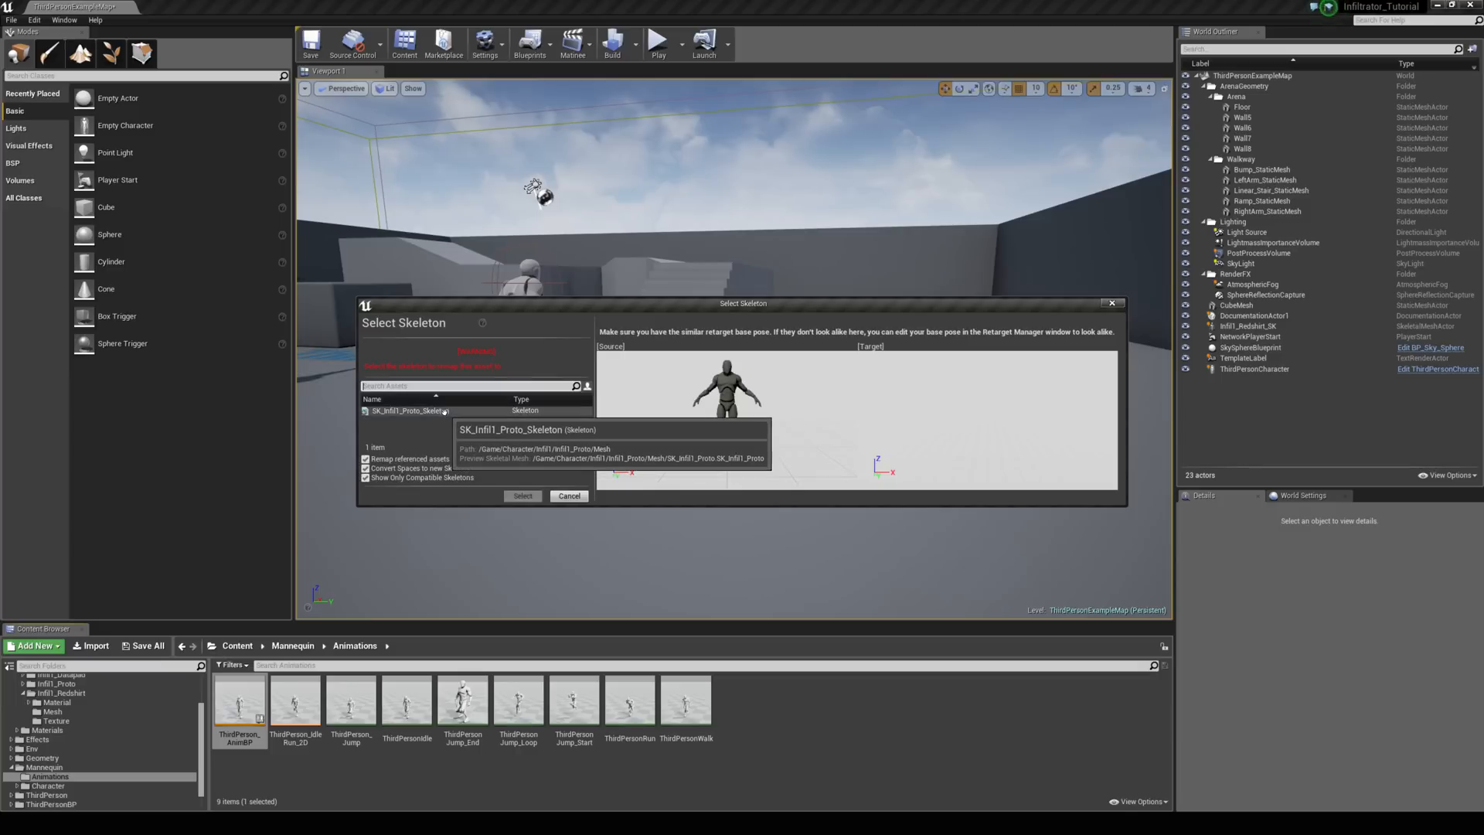
left_click(406, 410)
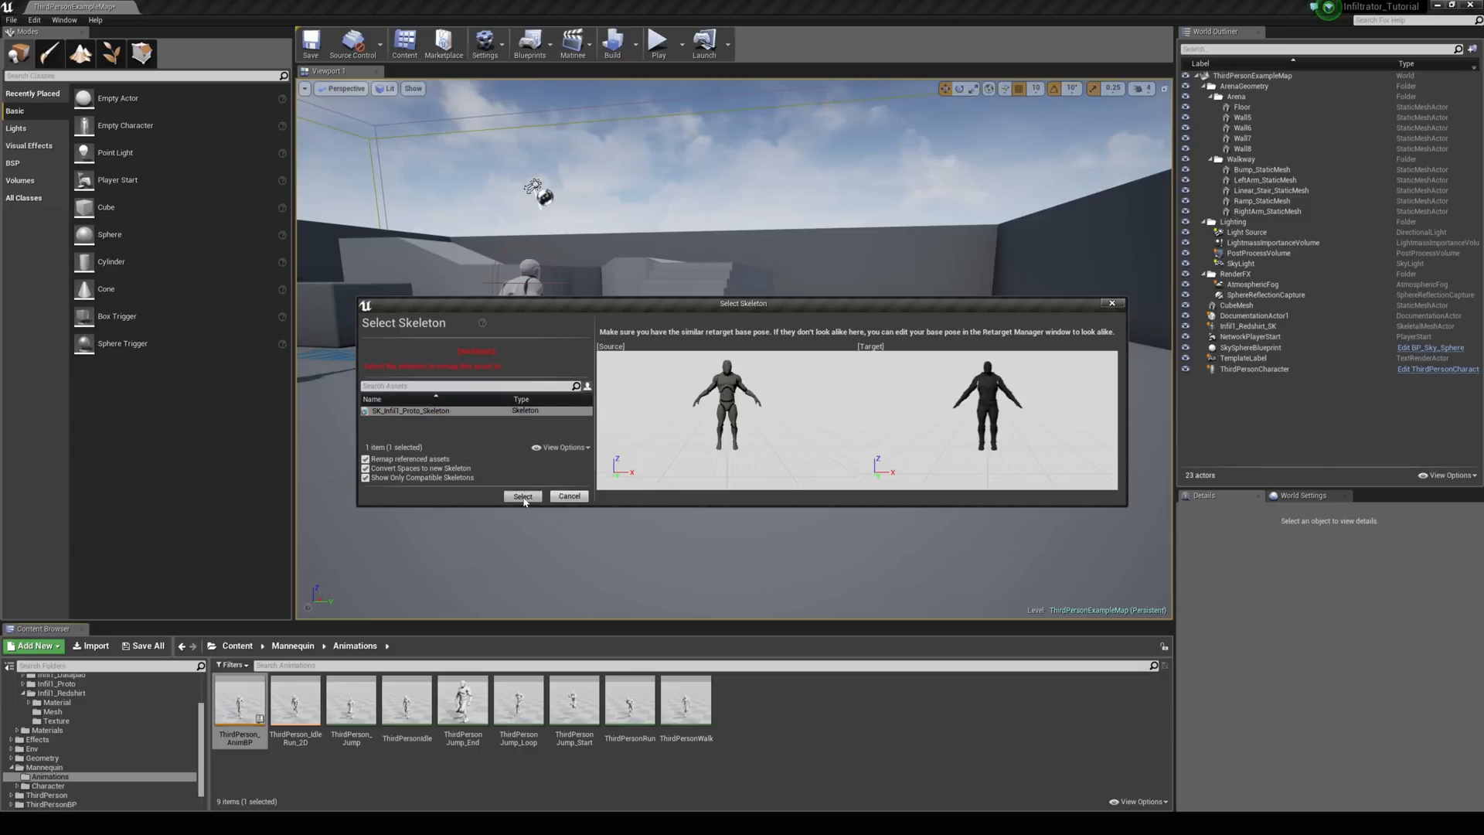
left_click(521, 496)
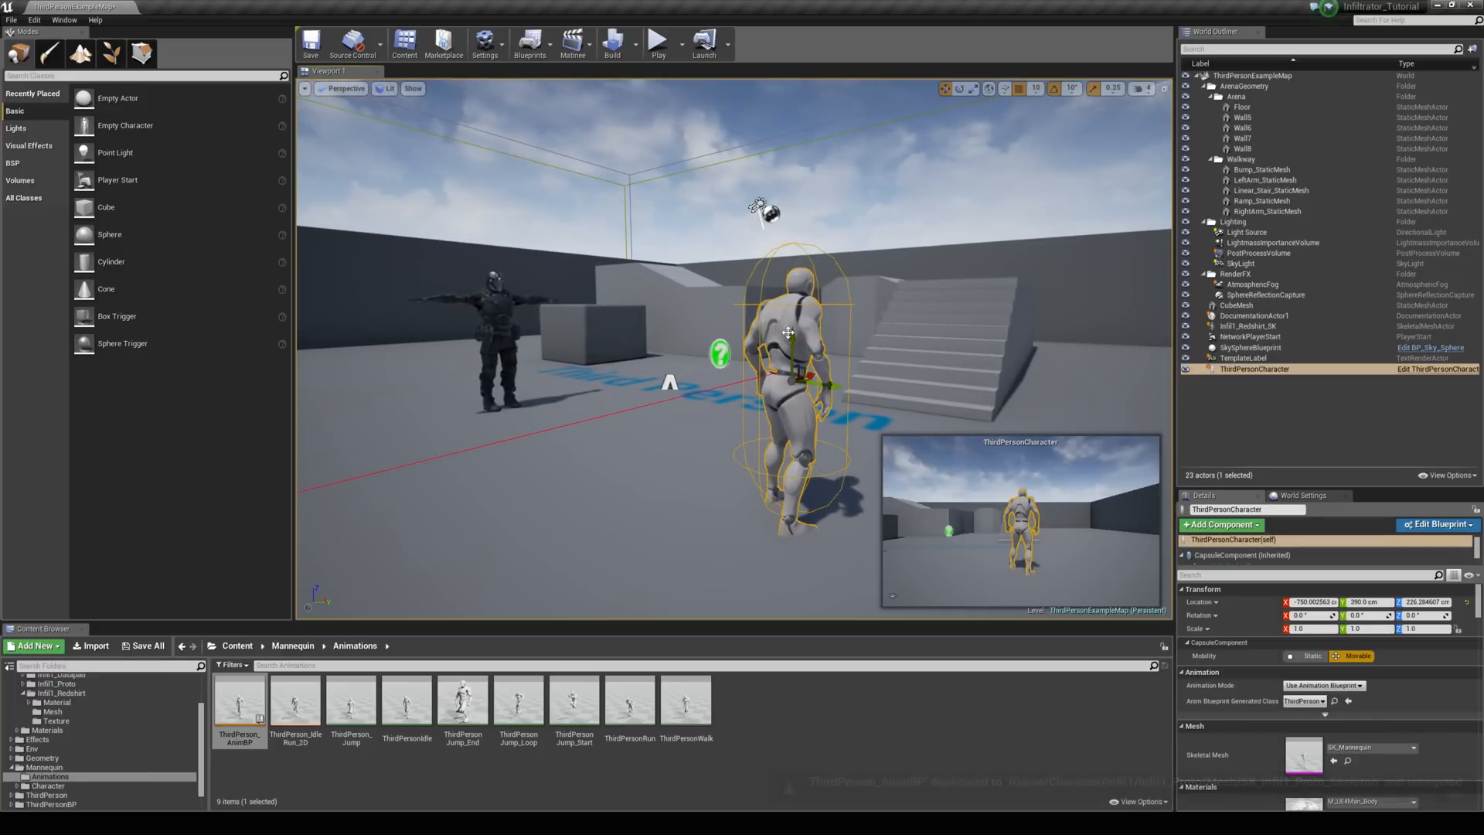
Step: Bring up the ThirdPersonCharacter blueprint with its Mesh component selected
left_click(1436, 524)
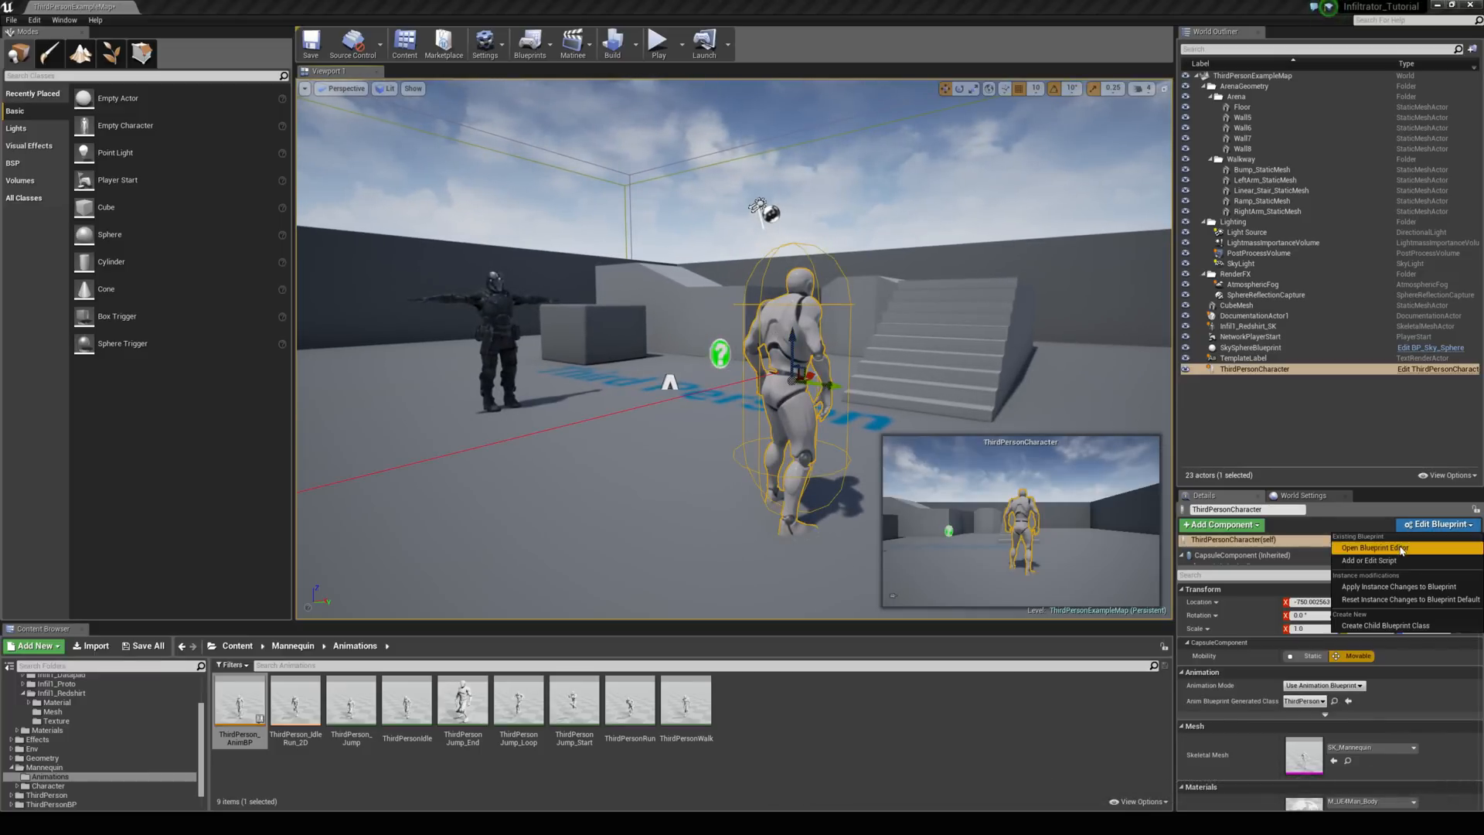
left_click(1372, 548)
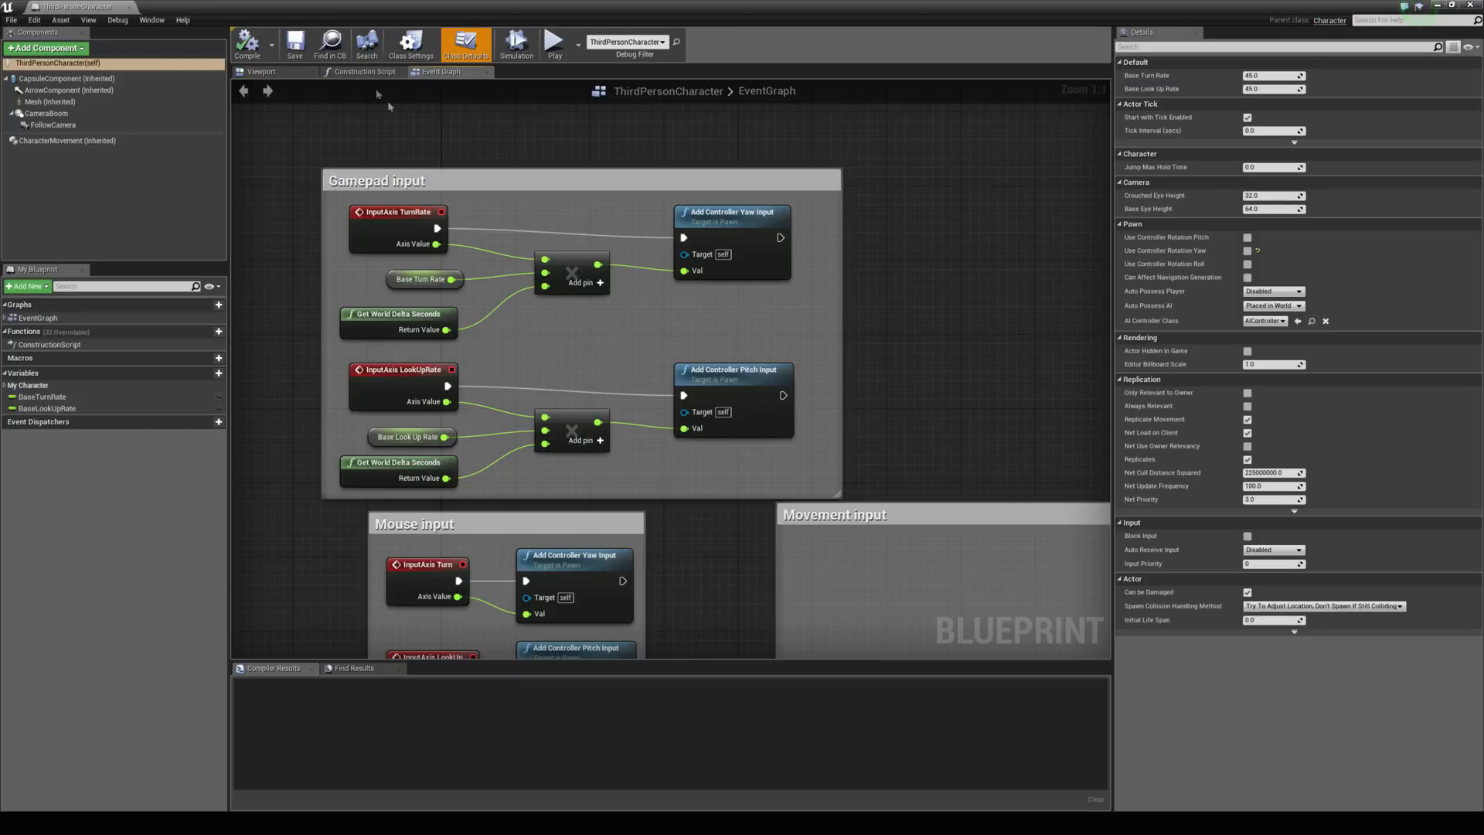
left_click(262, 71)
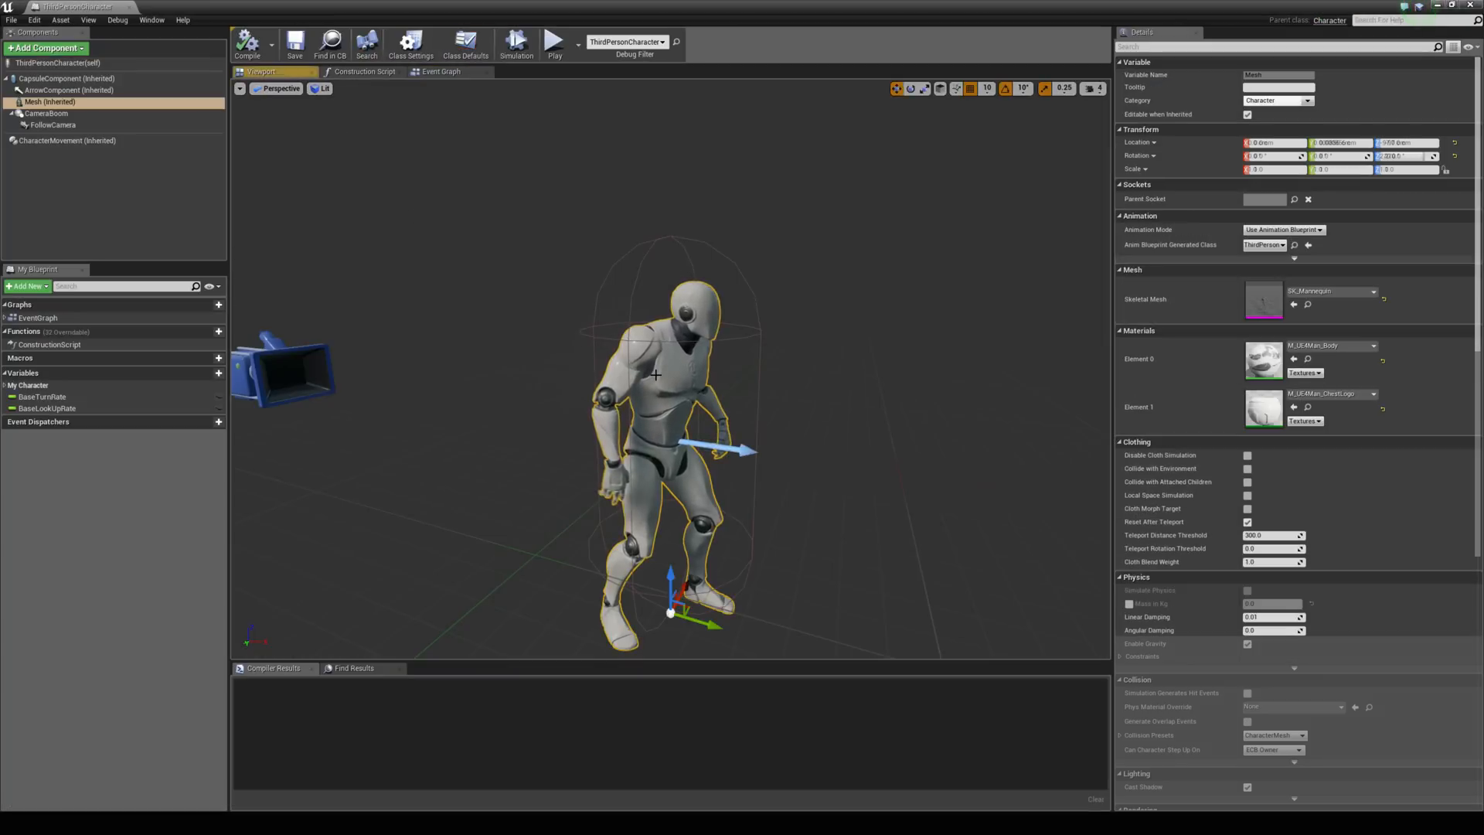
Step: Set Skeletal Mesh to Infil1_Redshirt_SK and Anim Blueprint to ThirdPerson_AnimBP_Copy
left_click(1371, 291)
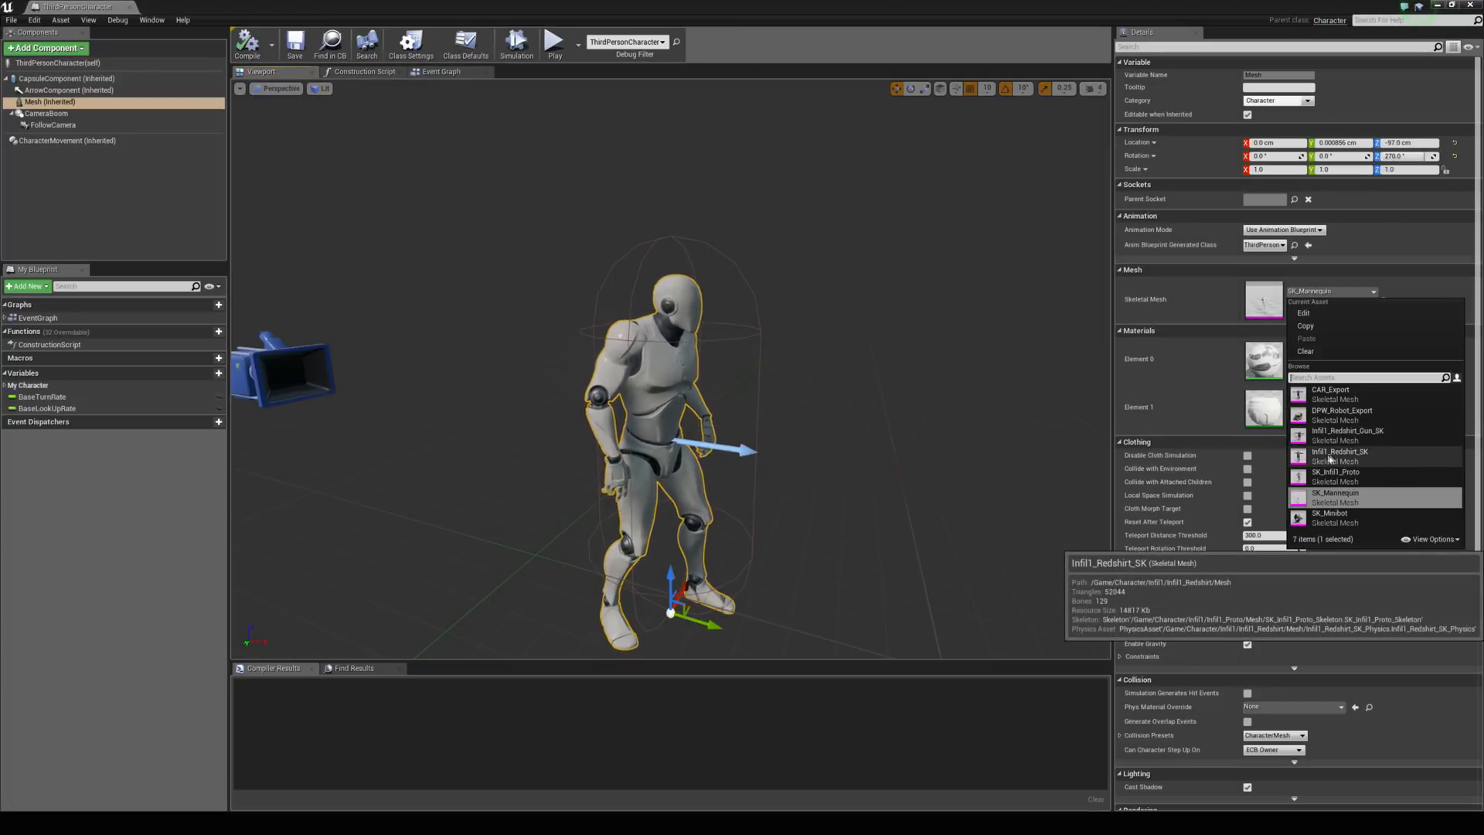
left_click(1339, 451)
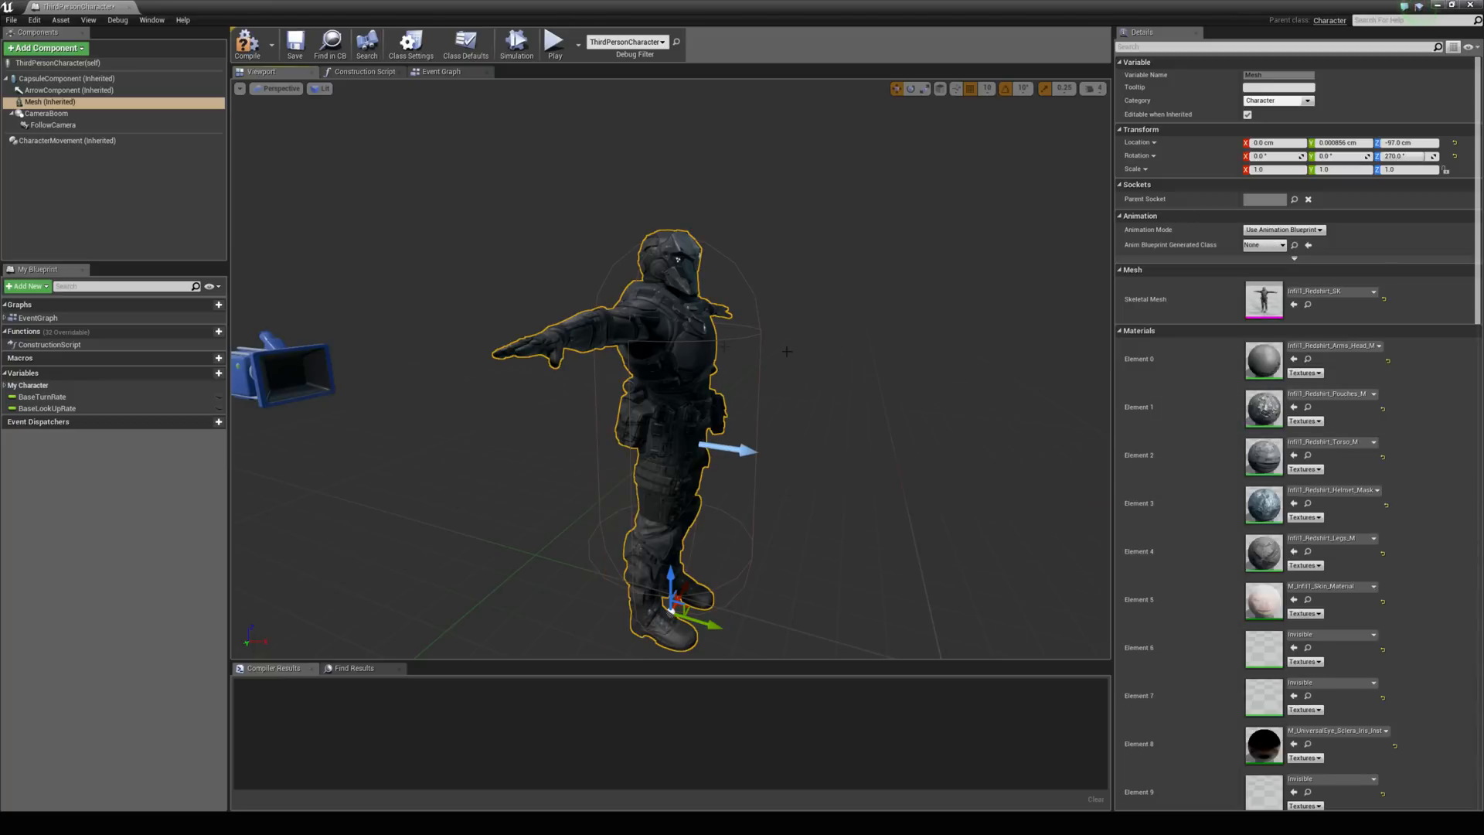
left_click(1279, 245)
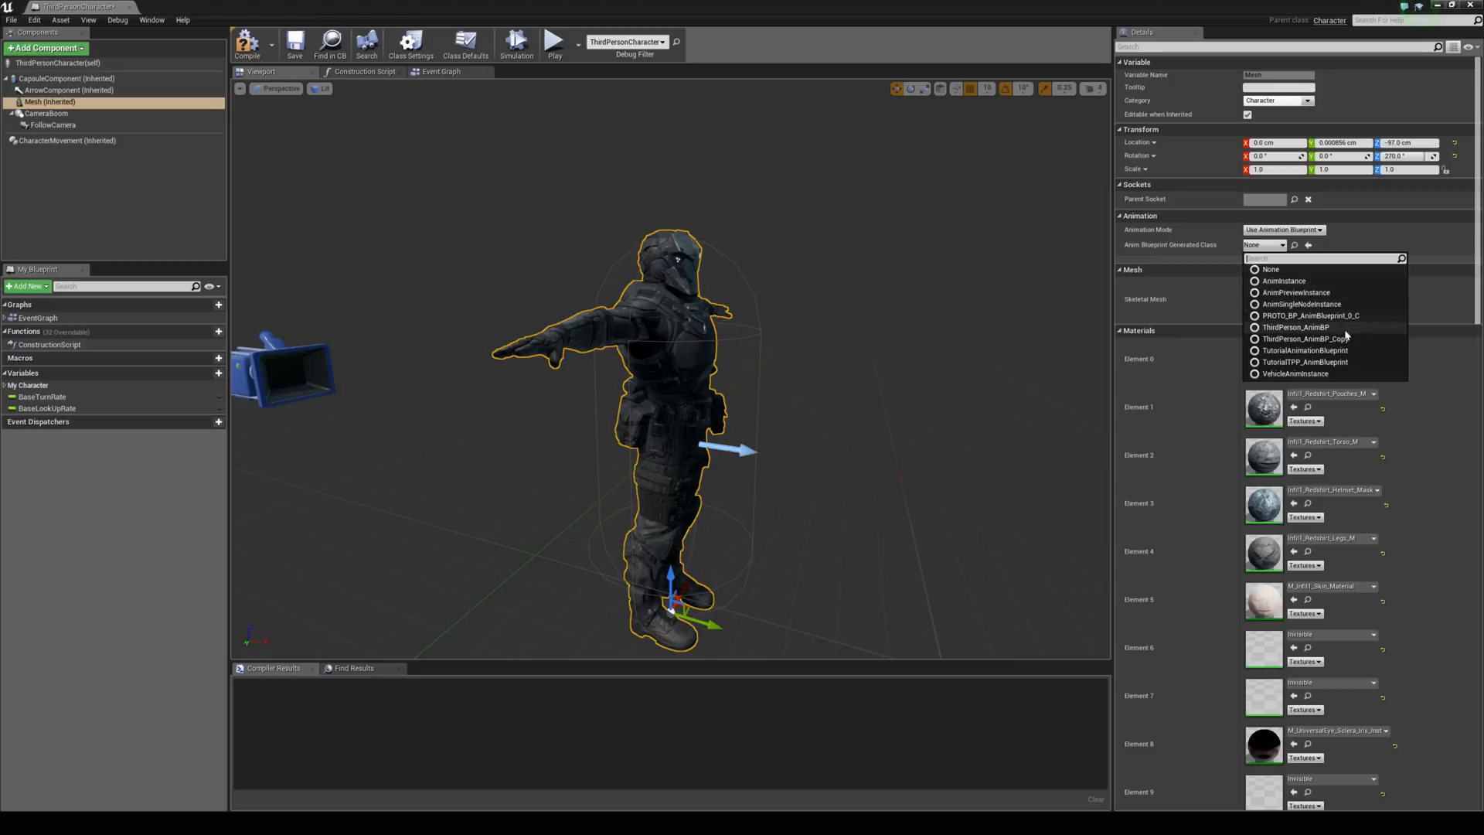
mouse_move(1316, 338)
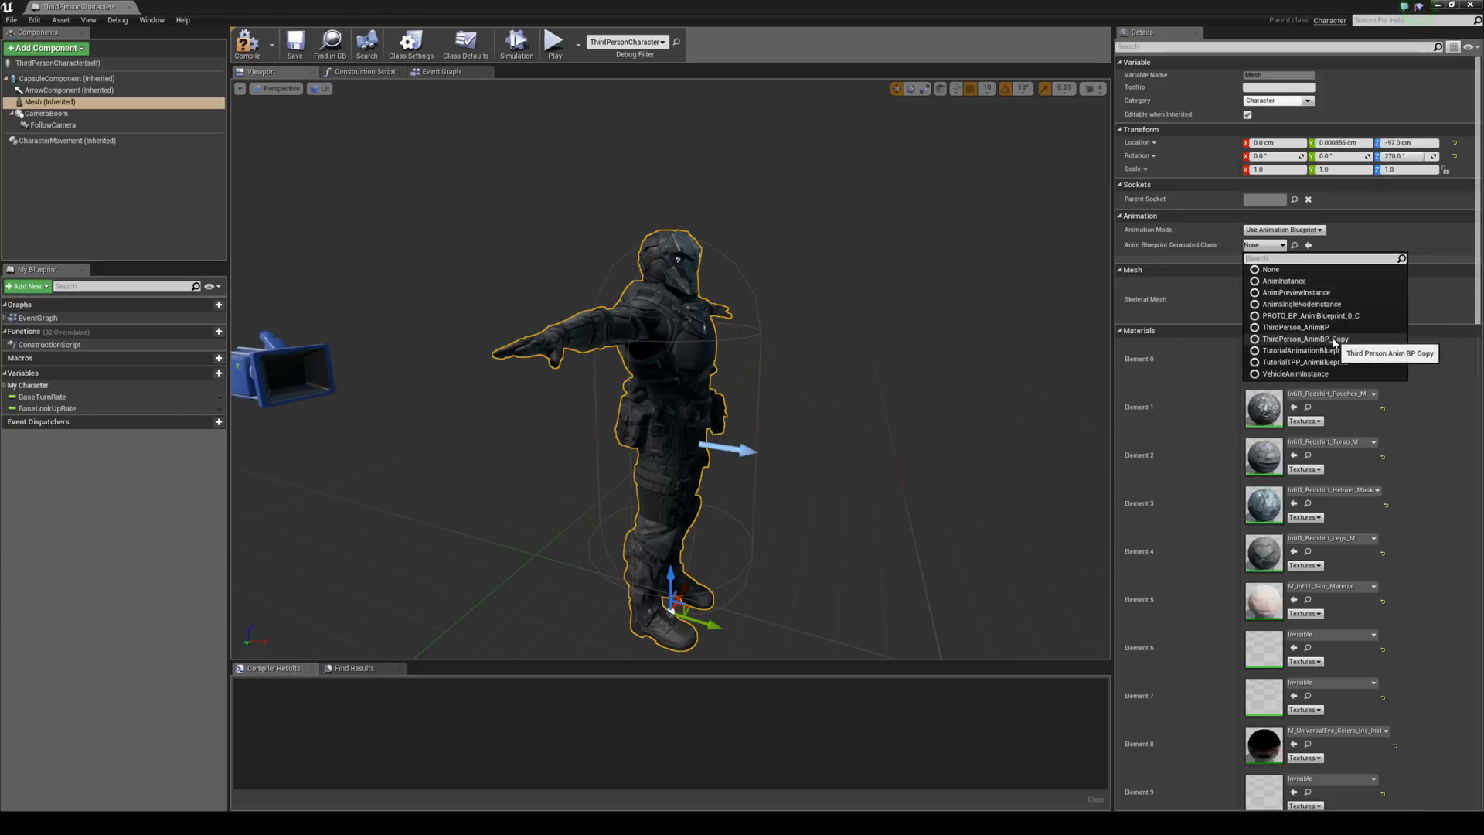
left_click(1296, 326)
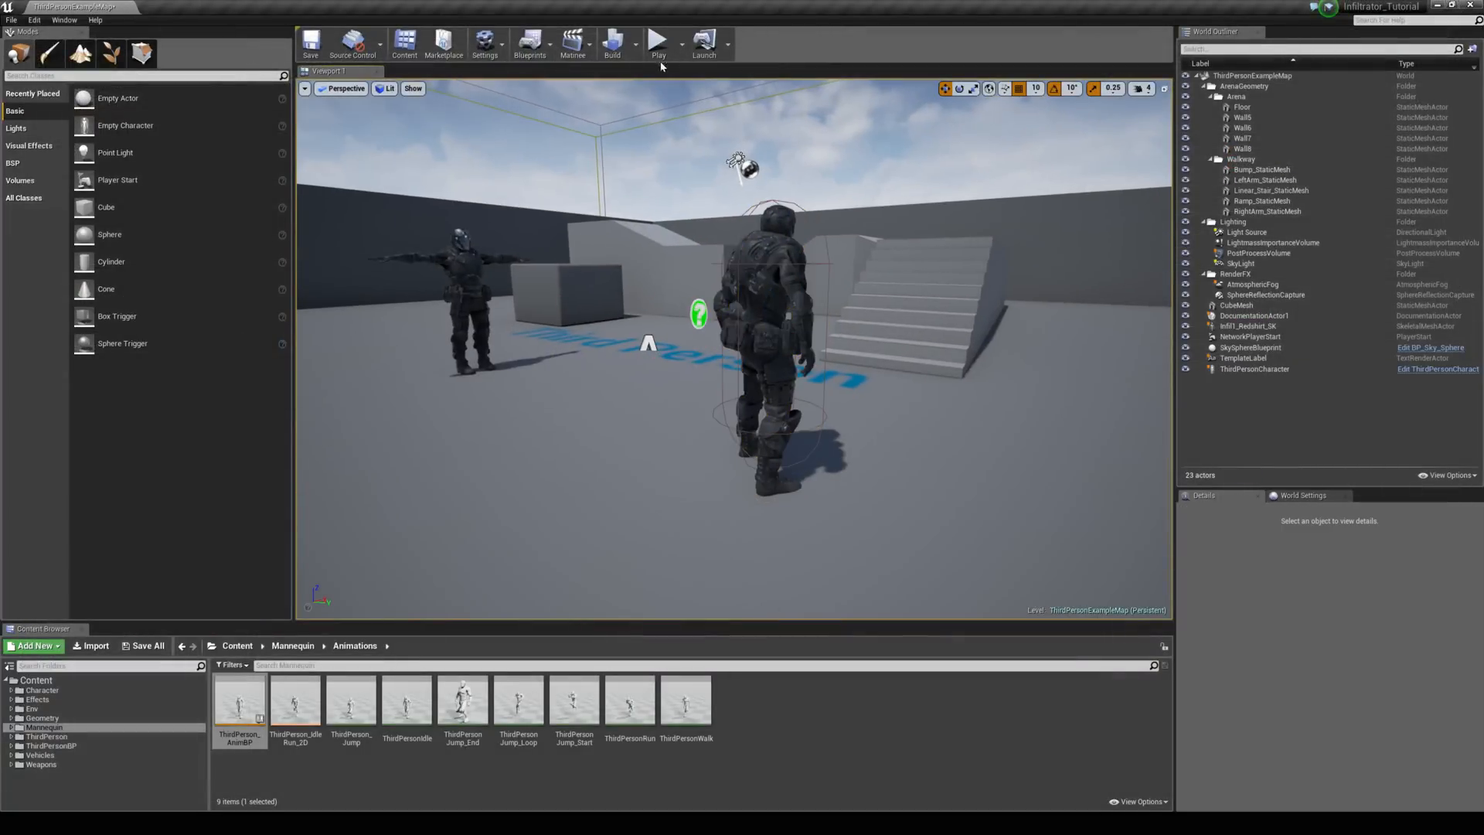
Step: Start a play session and run the Infiltrator character through the level
left_click(659, 41)
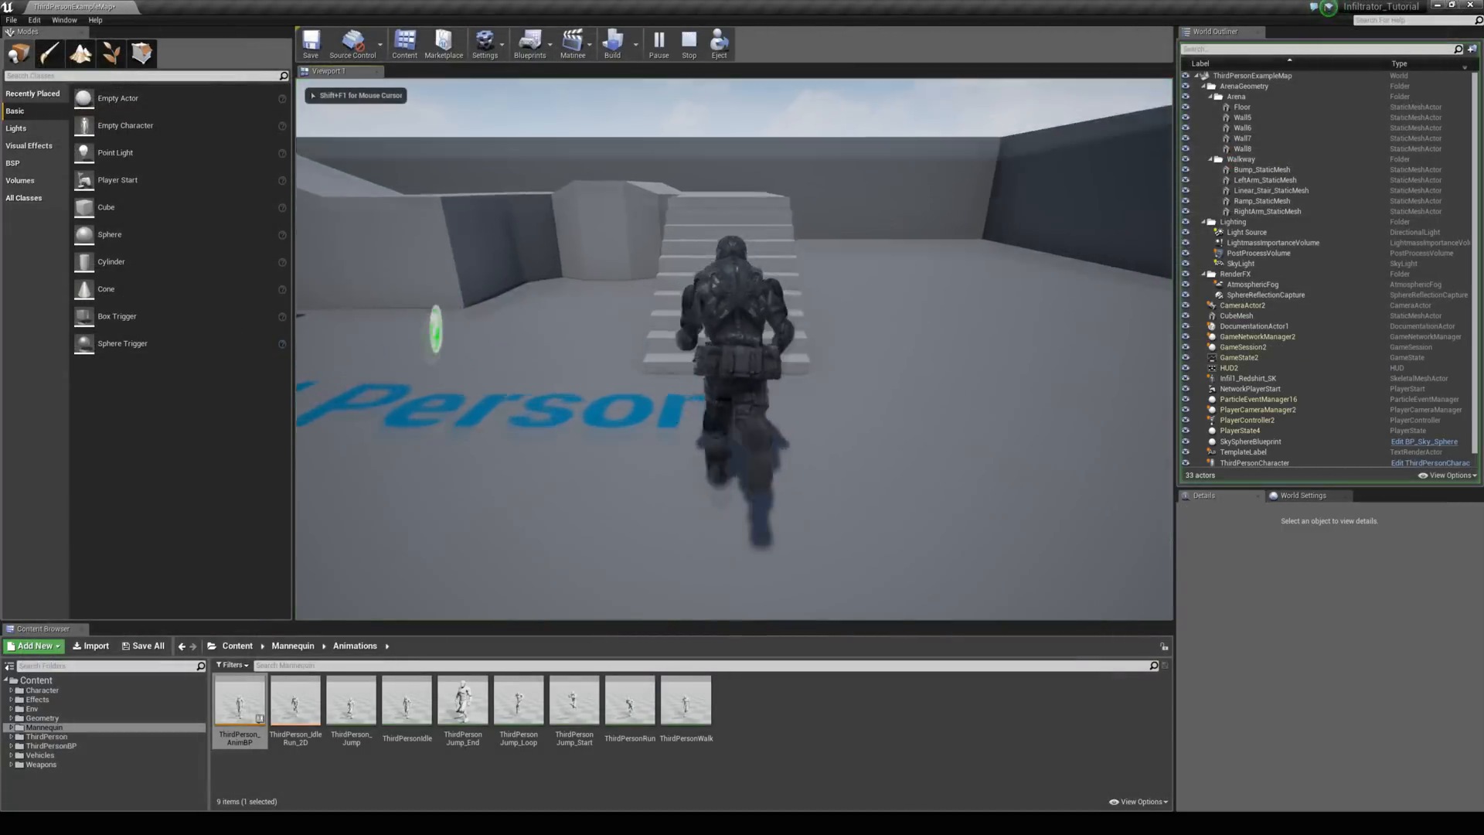